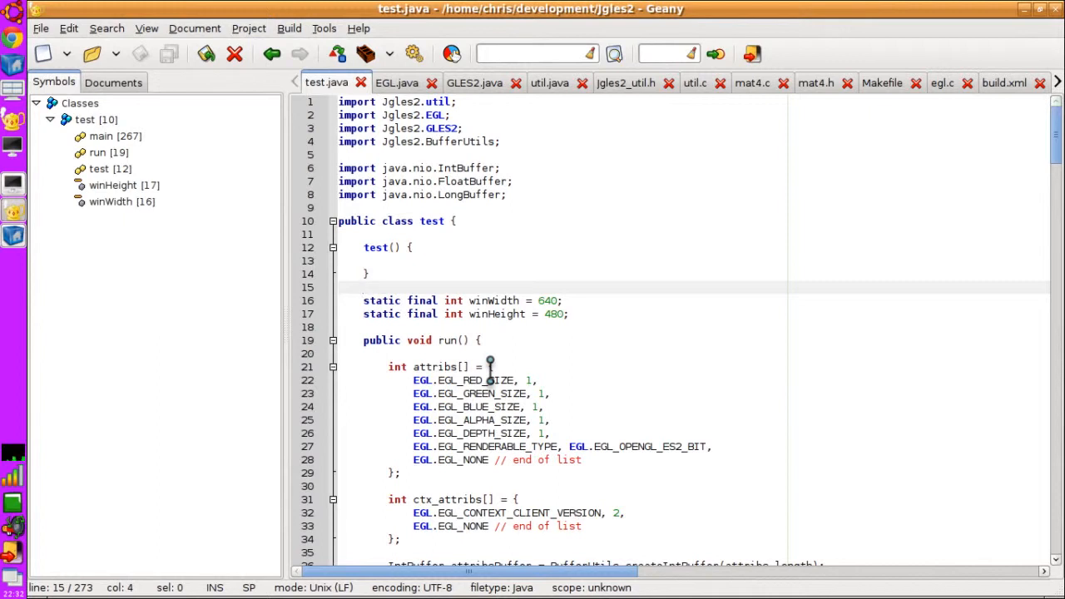
Step: Focus the test.java editor and scroll down through the opening setup code
left_click(364, 287)
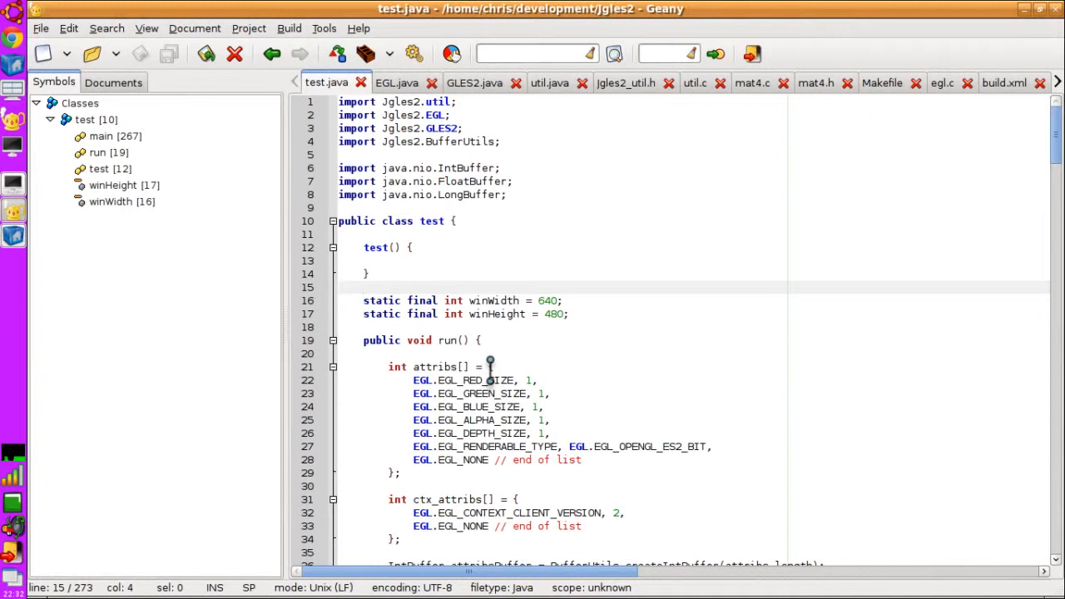
left_click(364, 287)
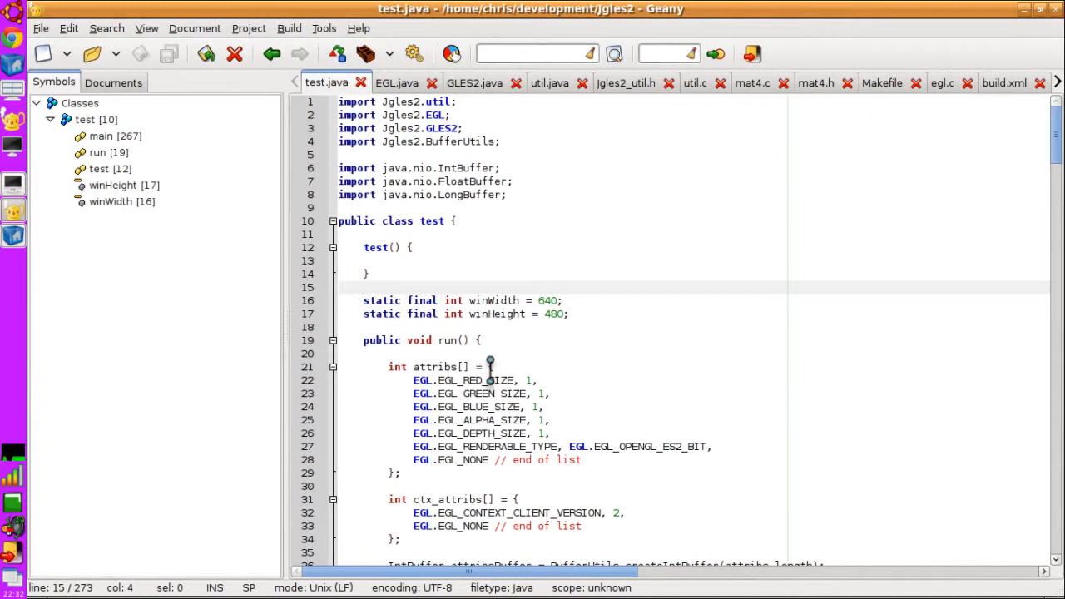
left_click(549, 419)
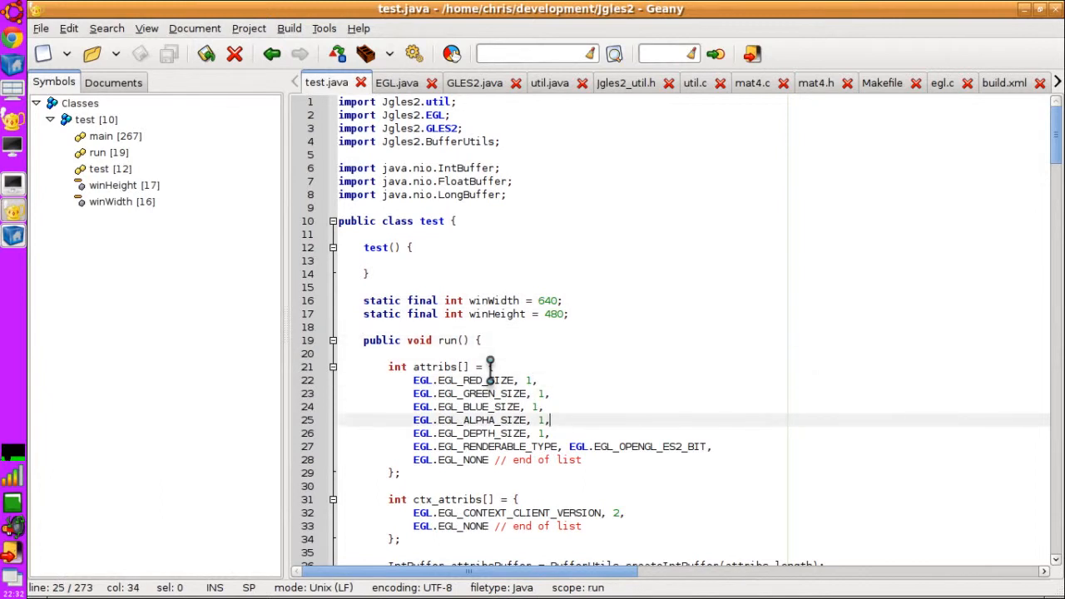
scroll("down", 3)
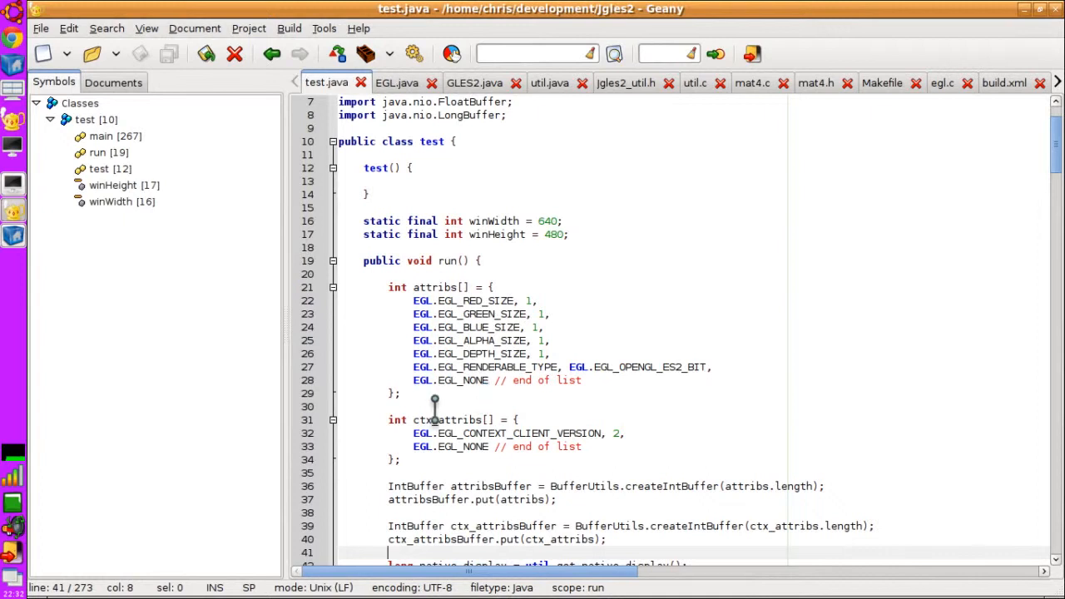
scroll("down", 3)
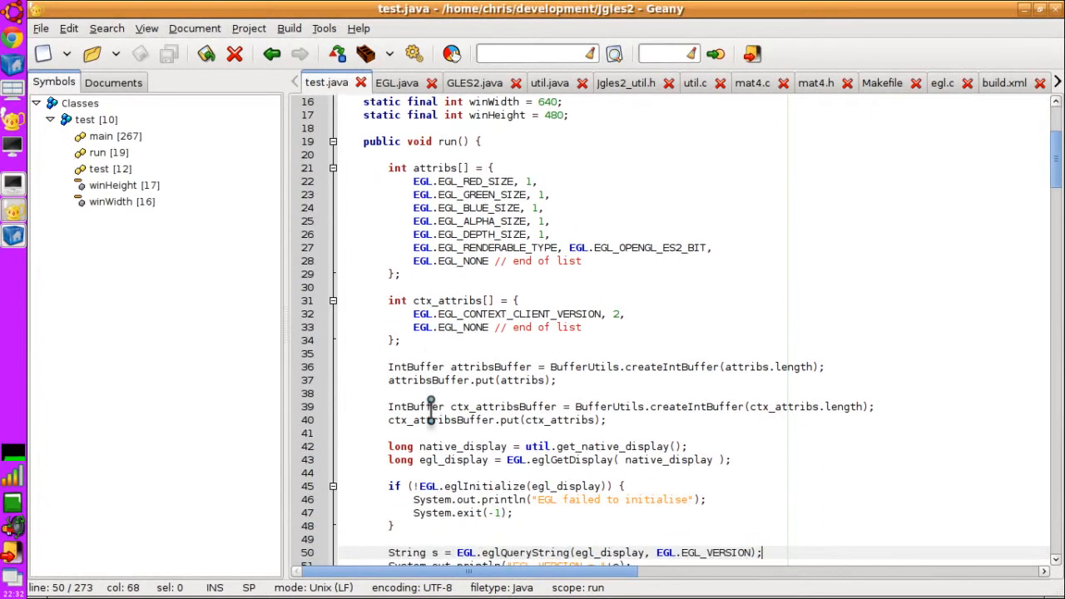
scroll("down", 3)
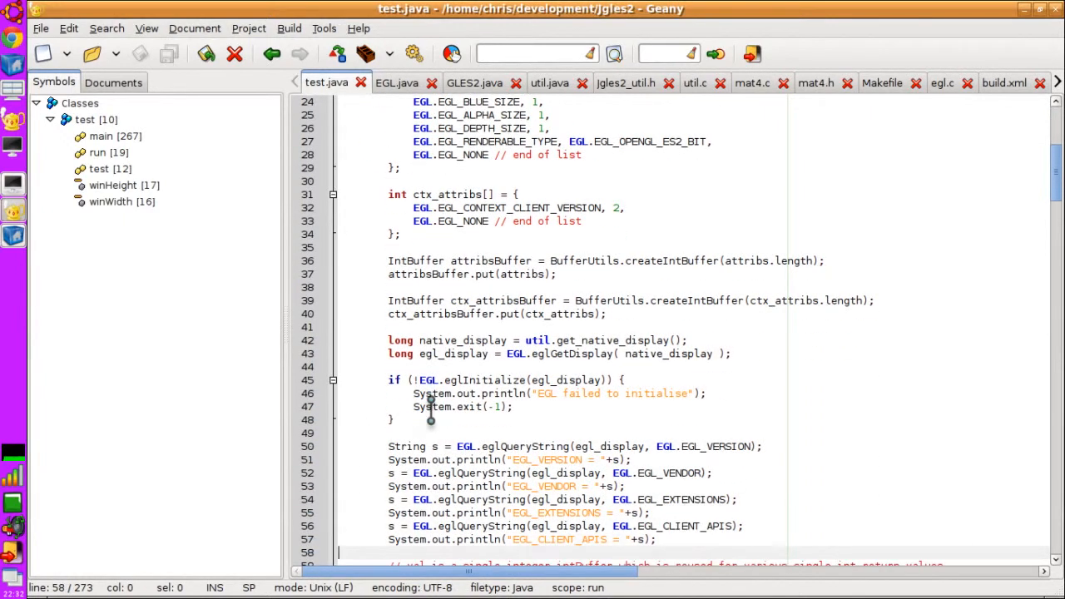
mouse_move(574, 346)
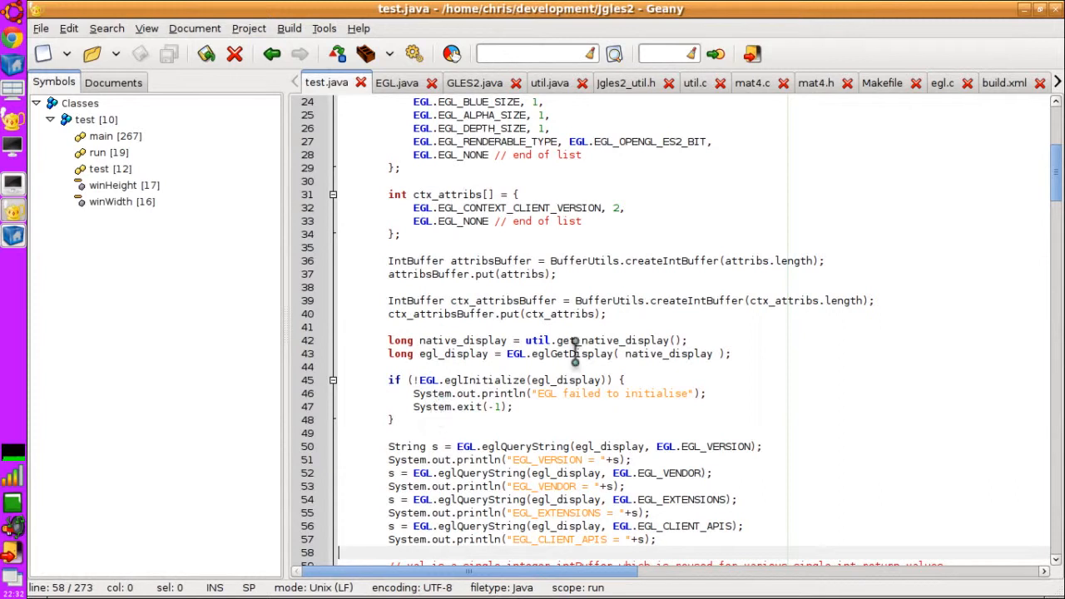
mouse_move(539, 287)
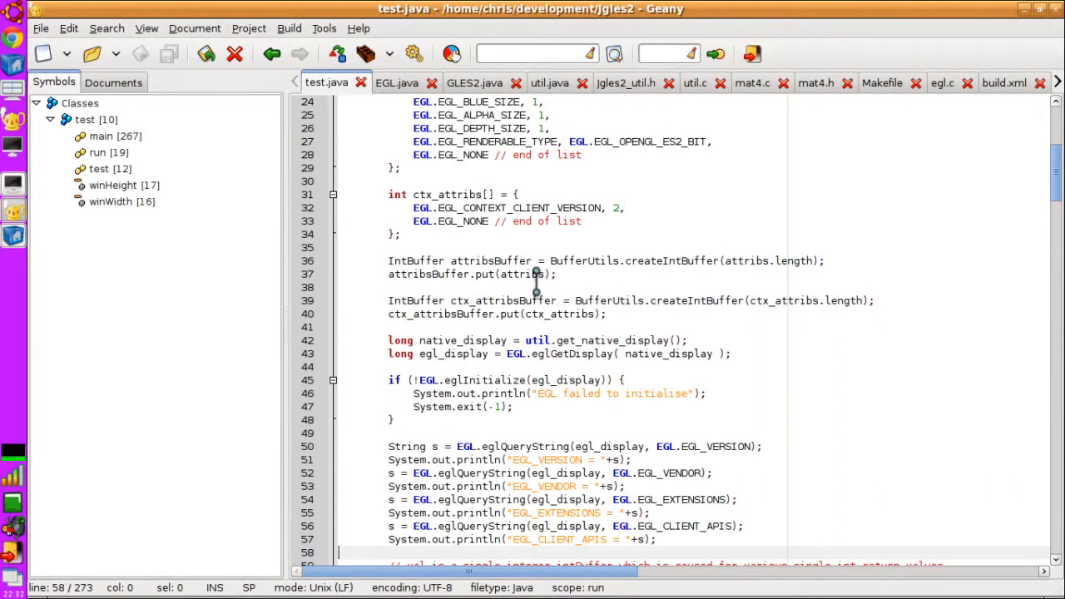
mouse_move(524, 293)
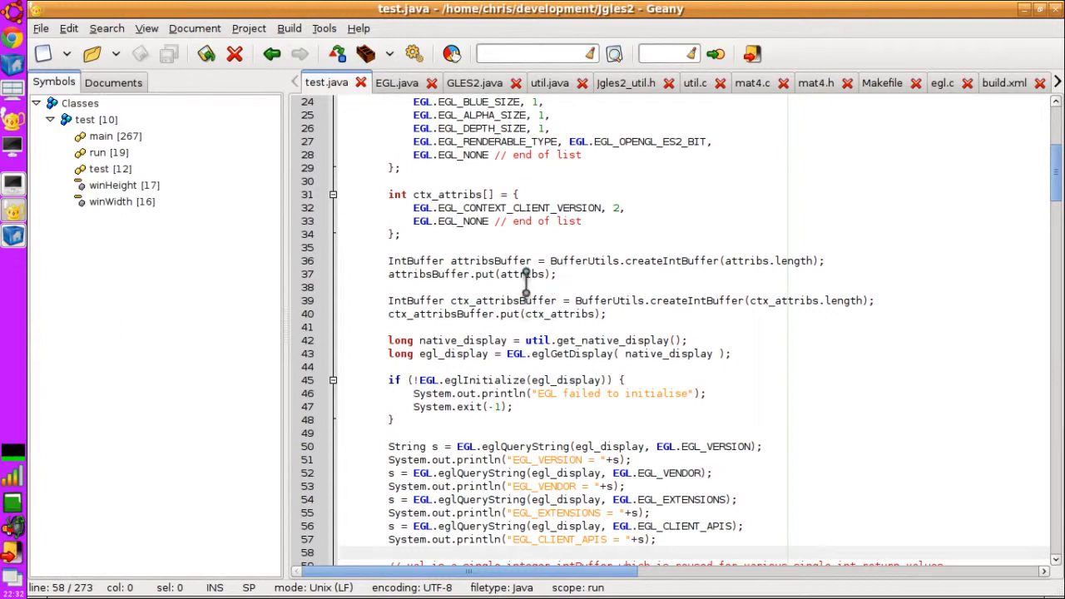
mouse_move(479, 360)
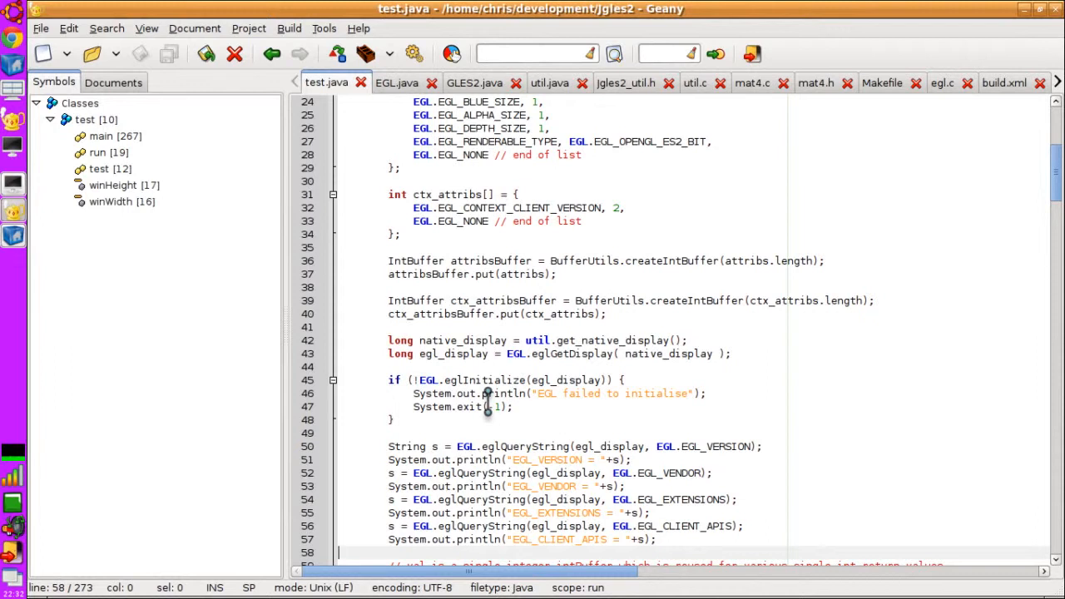
scroll("down", 3)
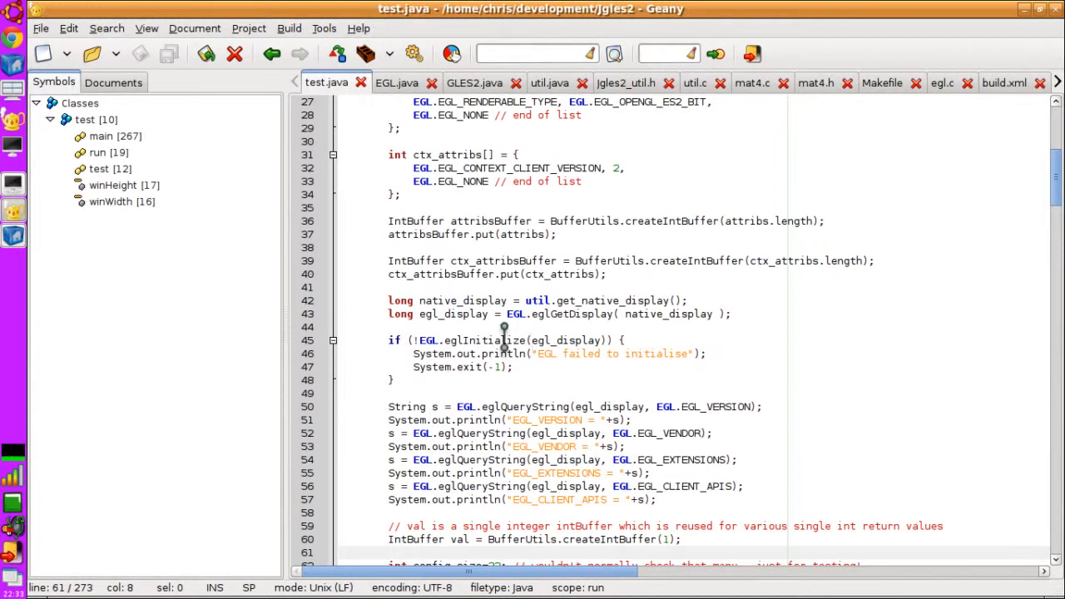
mouse_move(551, 320)
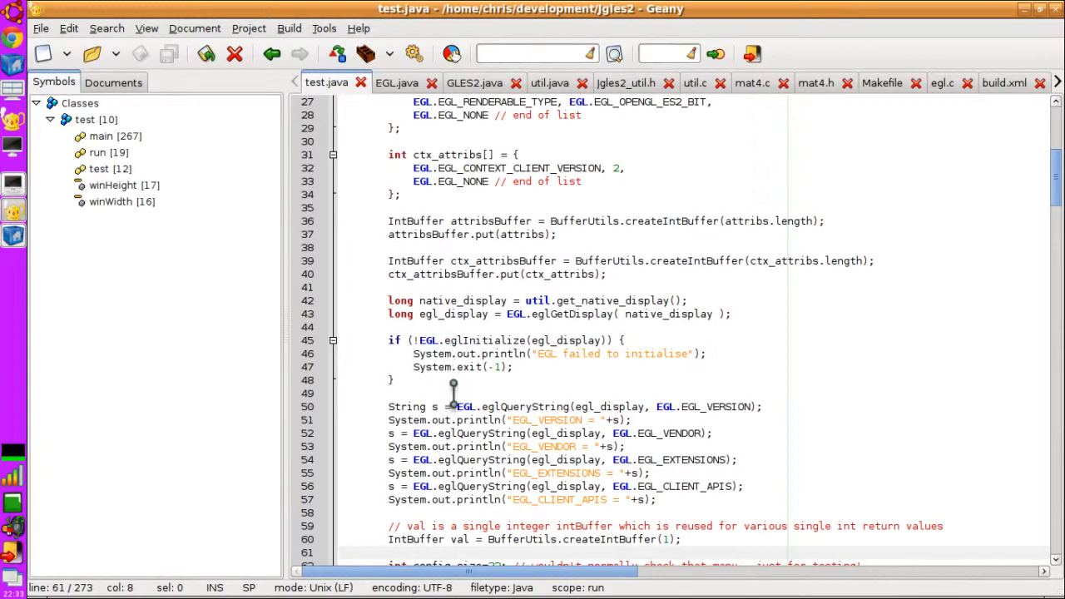
scroll("down", 3)
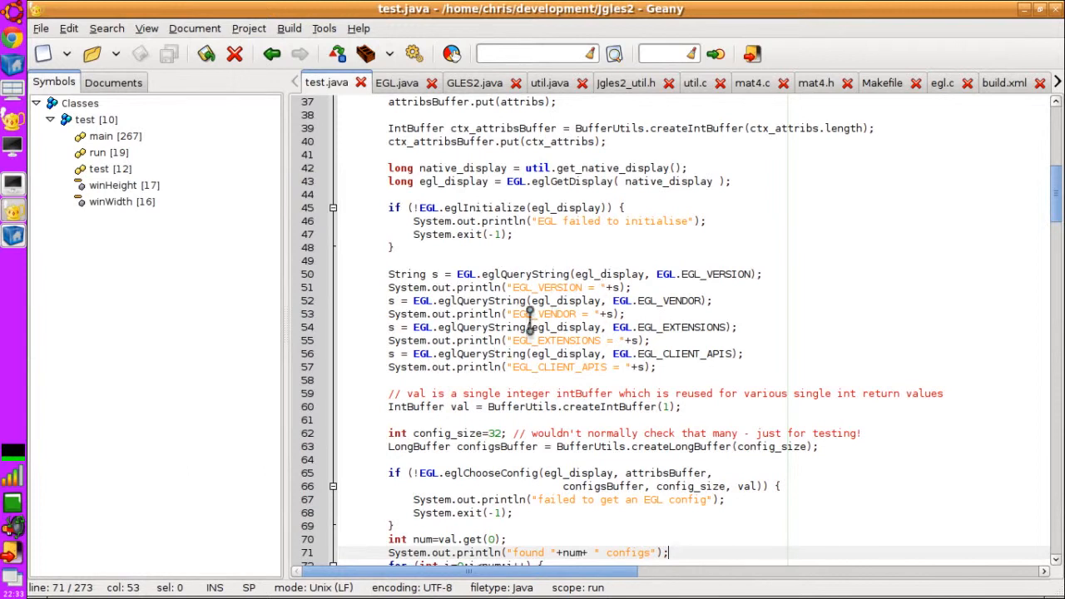
mouse_move(537, 324)
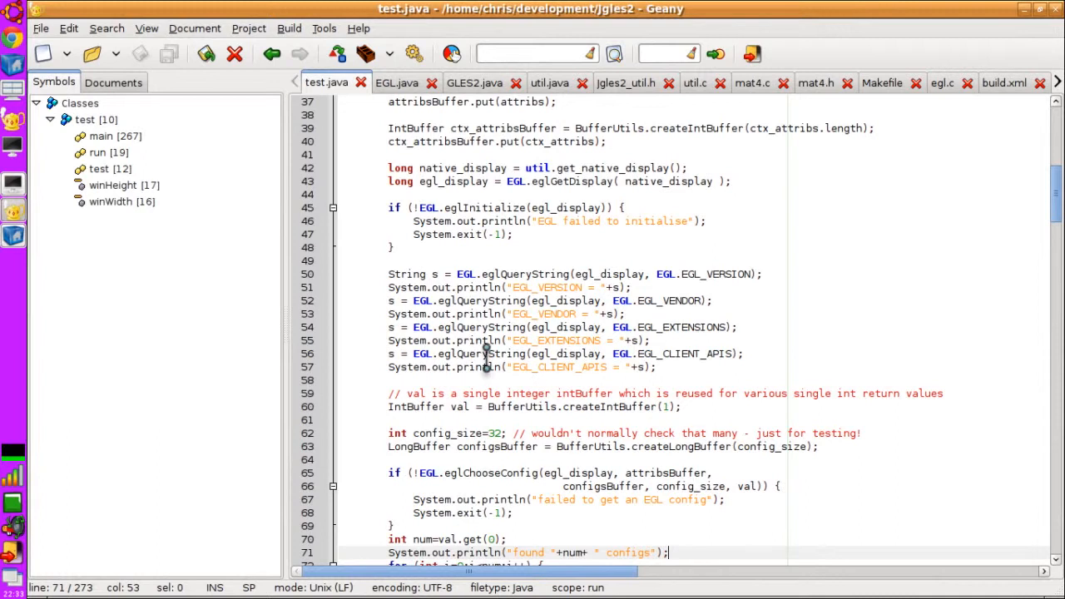
scroll("down", 3)
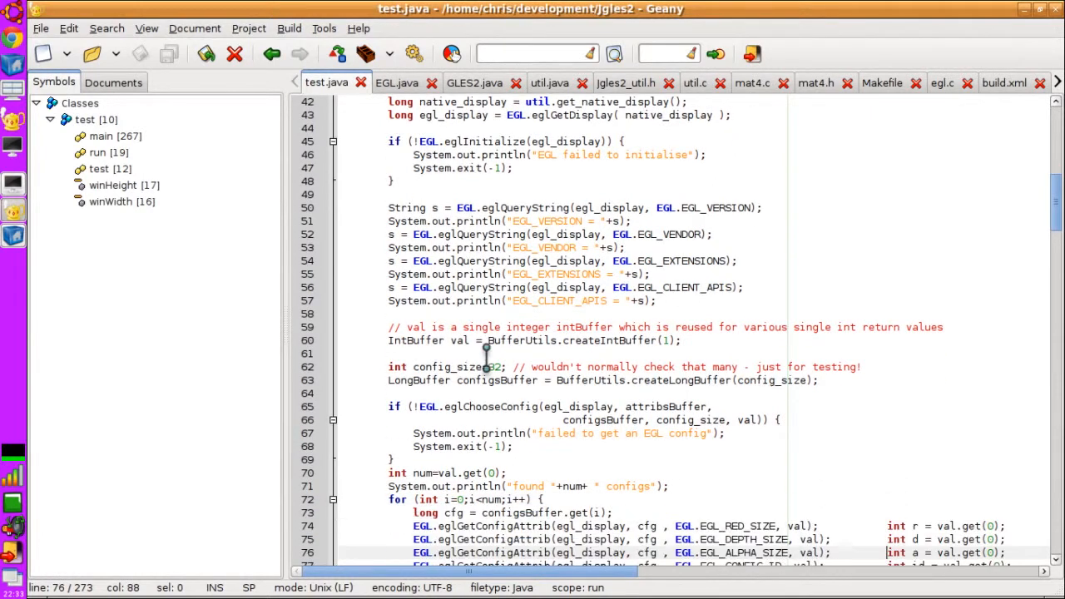
scroll("down", 3)
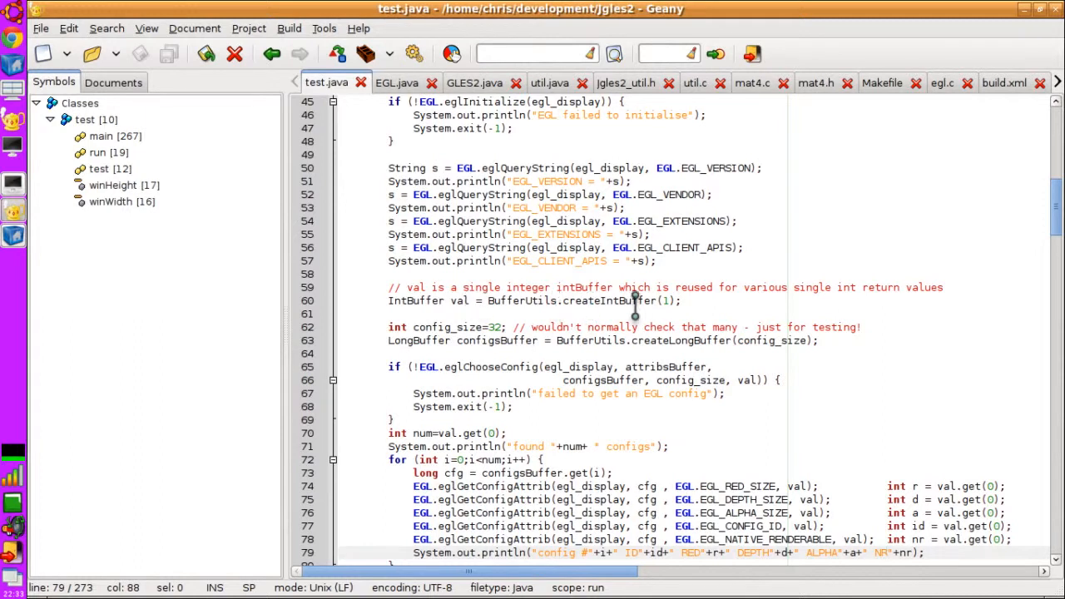
mouse_move(591, 327)
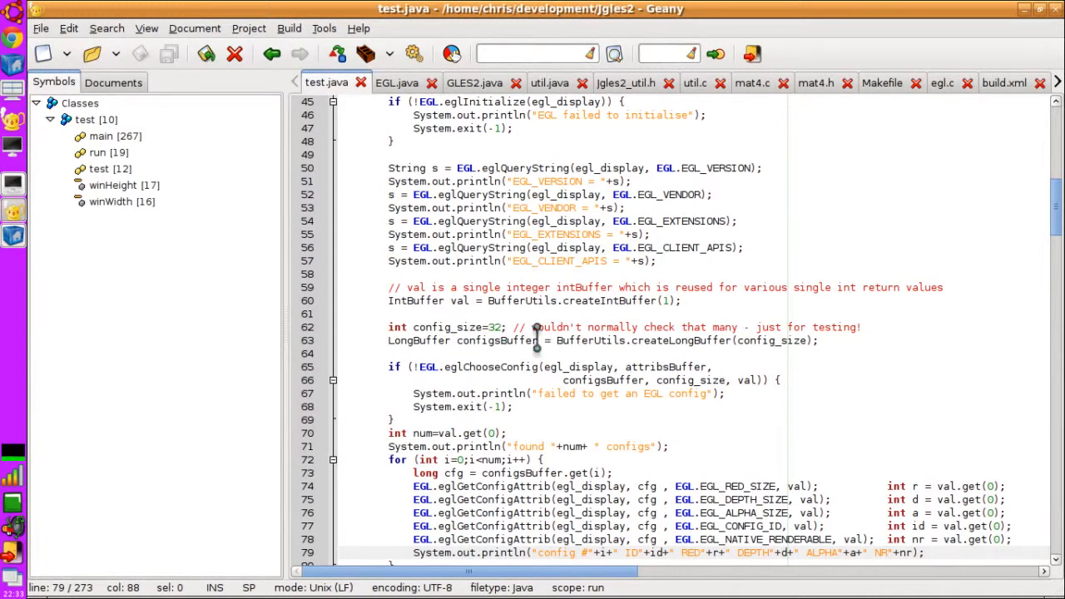
Step: Scroll on to the eglCreateContext and eglCreateWindowSurface lines, around lines 87–100
left_click(489, 327)
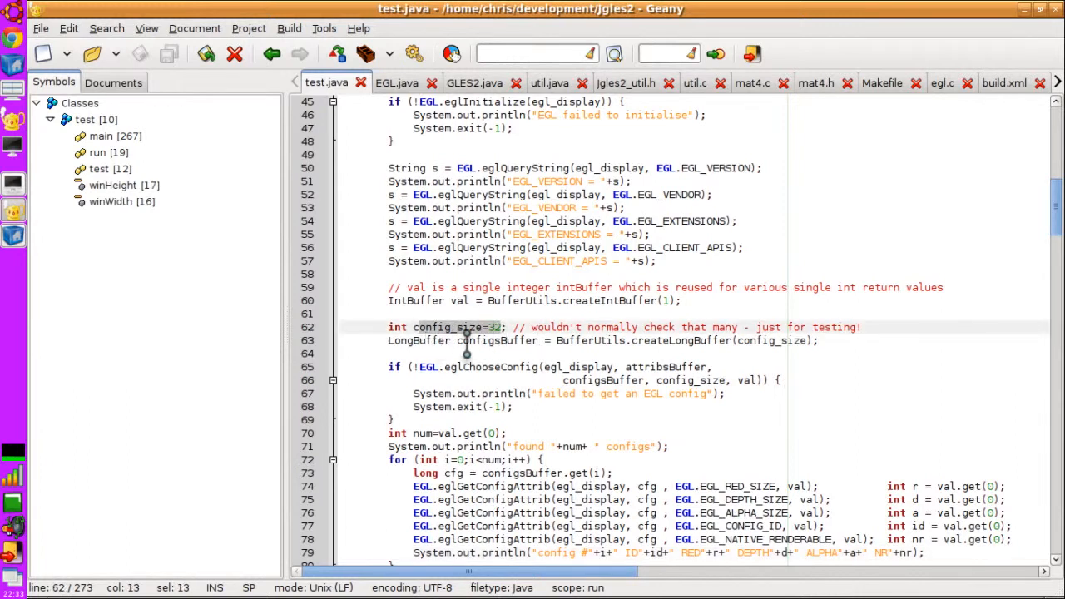
left_click(469, 380)
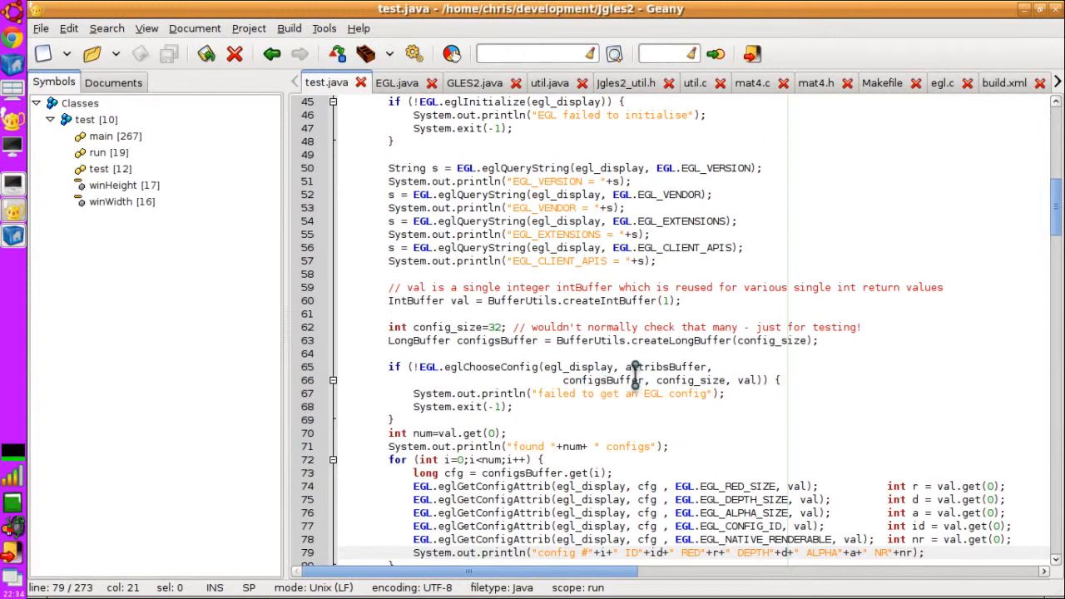
mouse_move(596, 392)
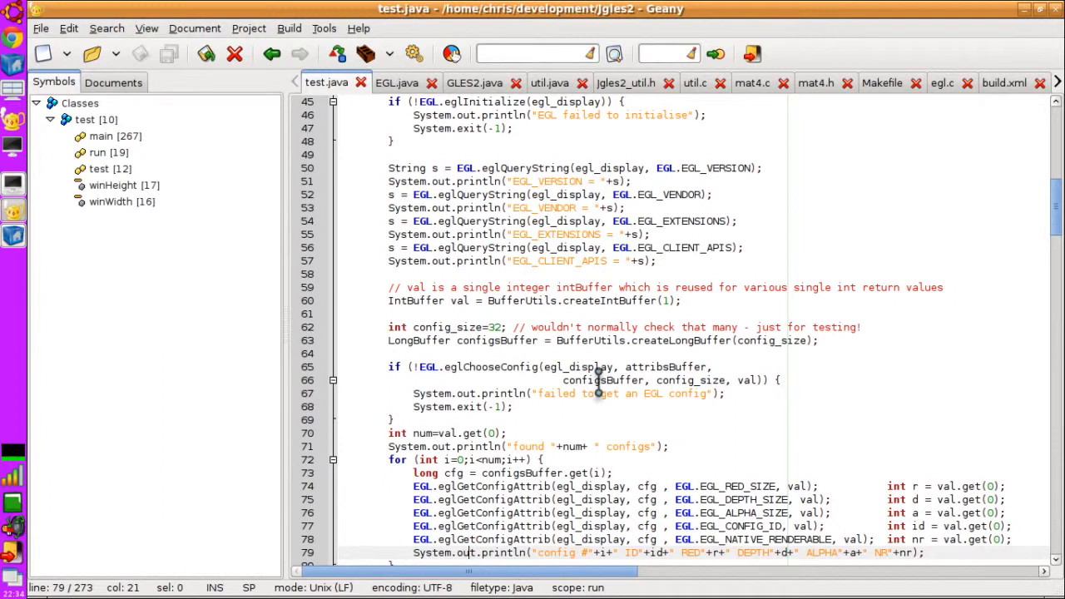
mouse_move(662, 393)
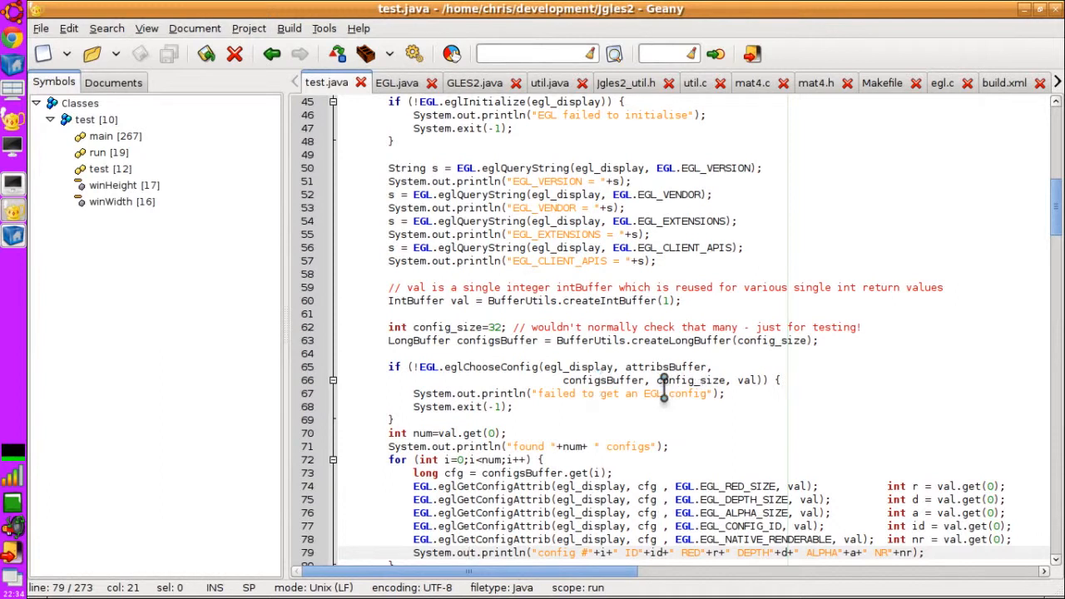
mouse_move(638, 403)
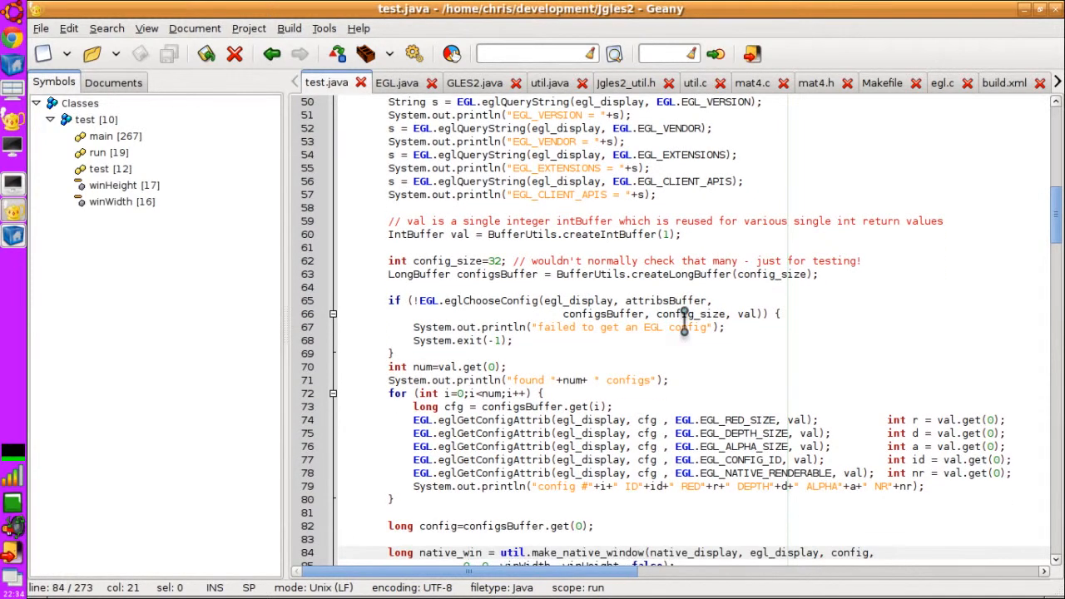
mouse_move(593, 295)
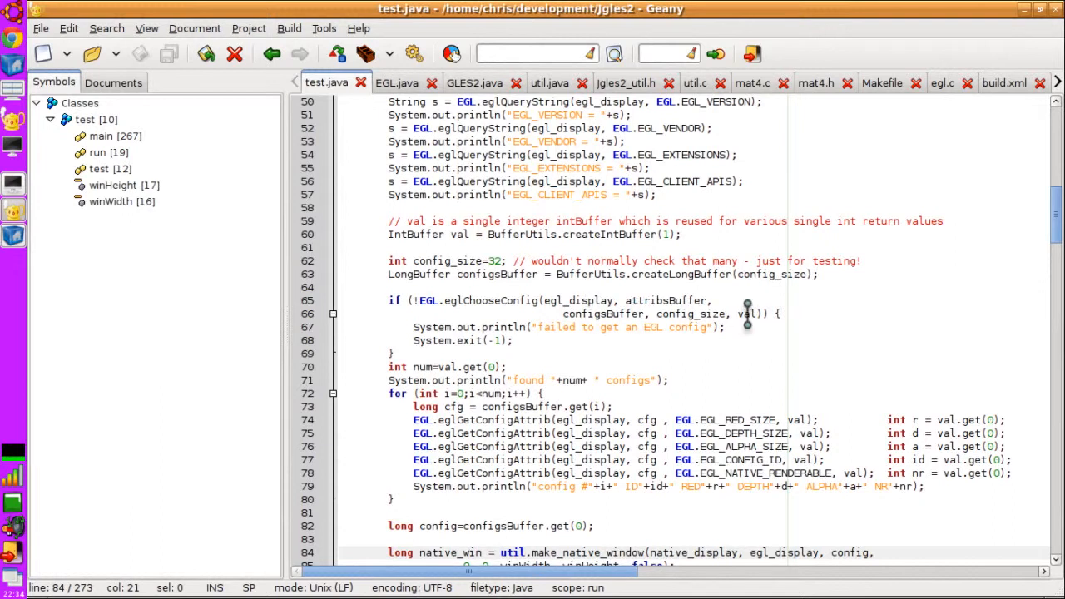
mouse_move(624, 345)
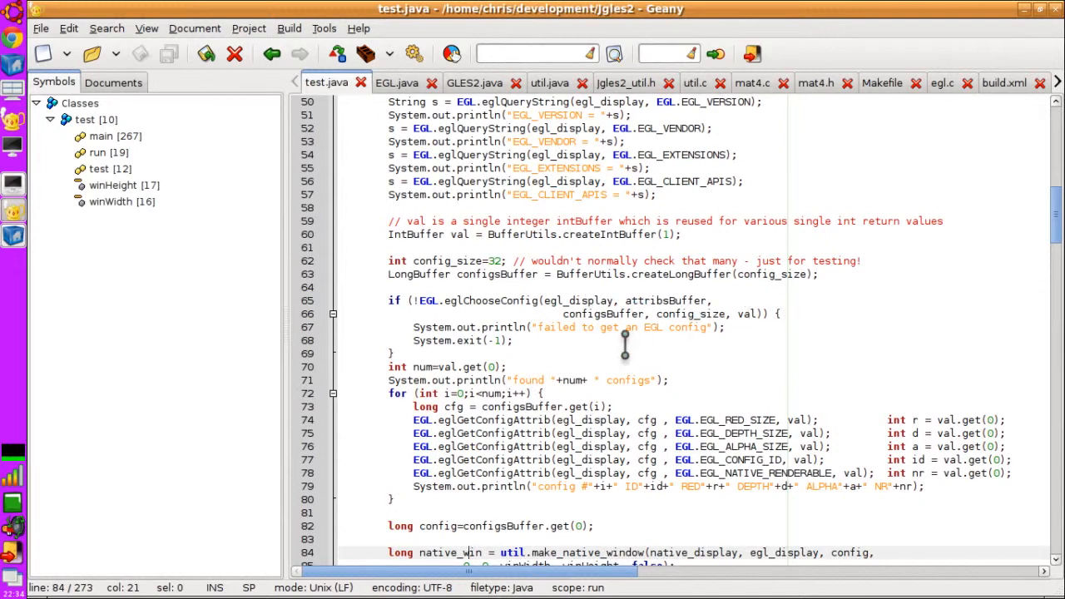
scroll("down", 3)
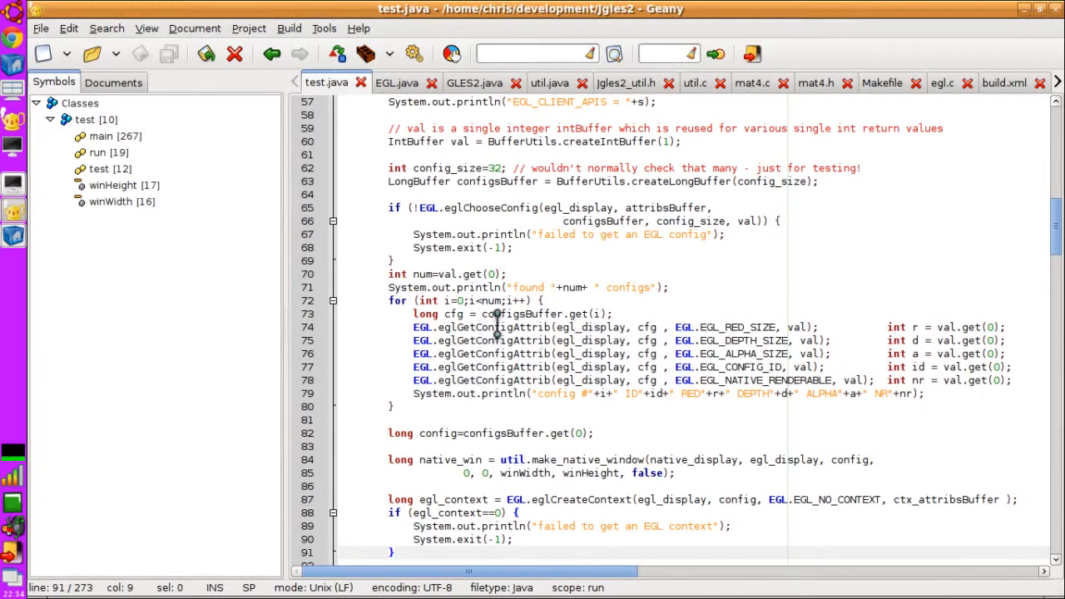
mouse_move(592, 314)
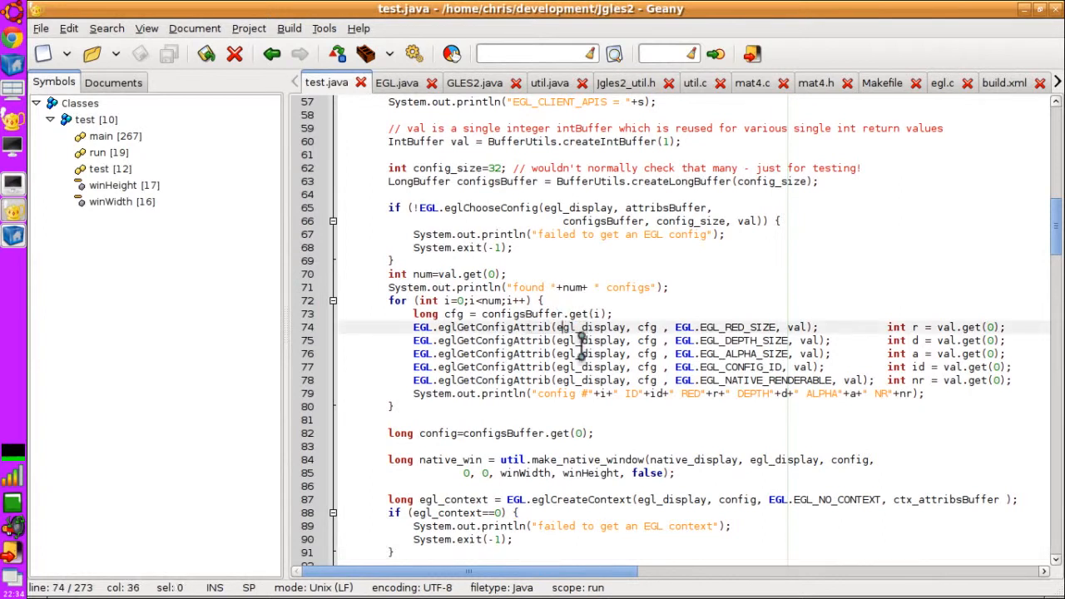
mouse_move(549, 345)
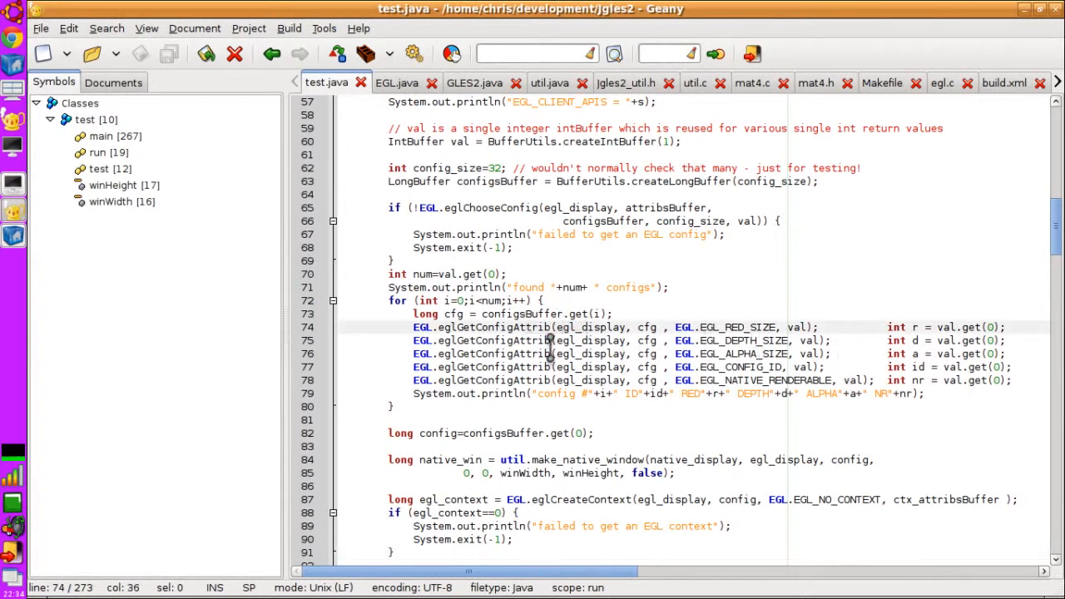
left_click(562, 394)
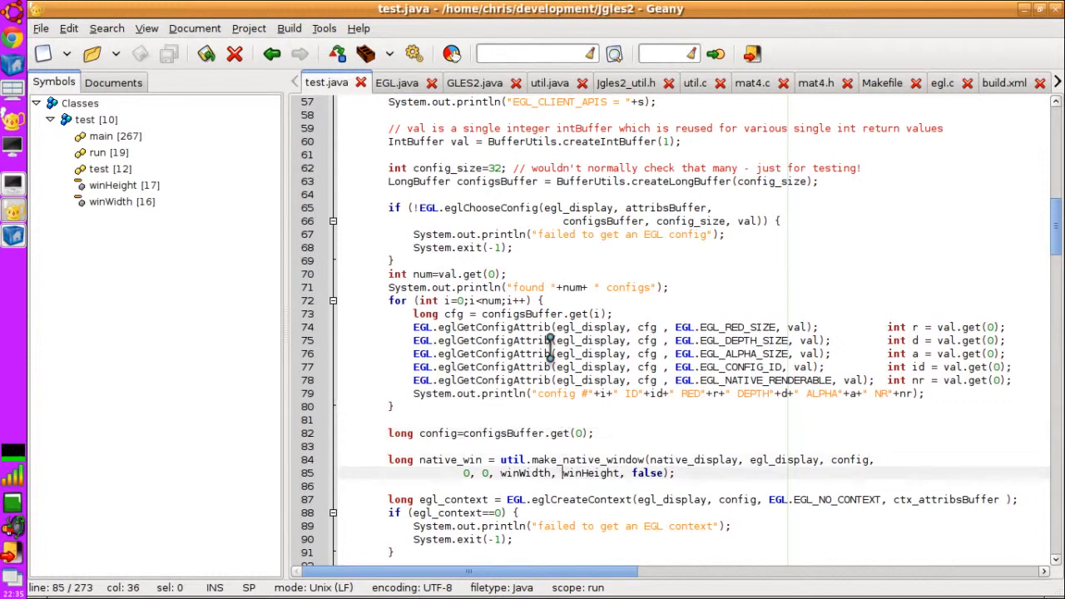
scroll("down", 3)
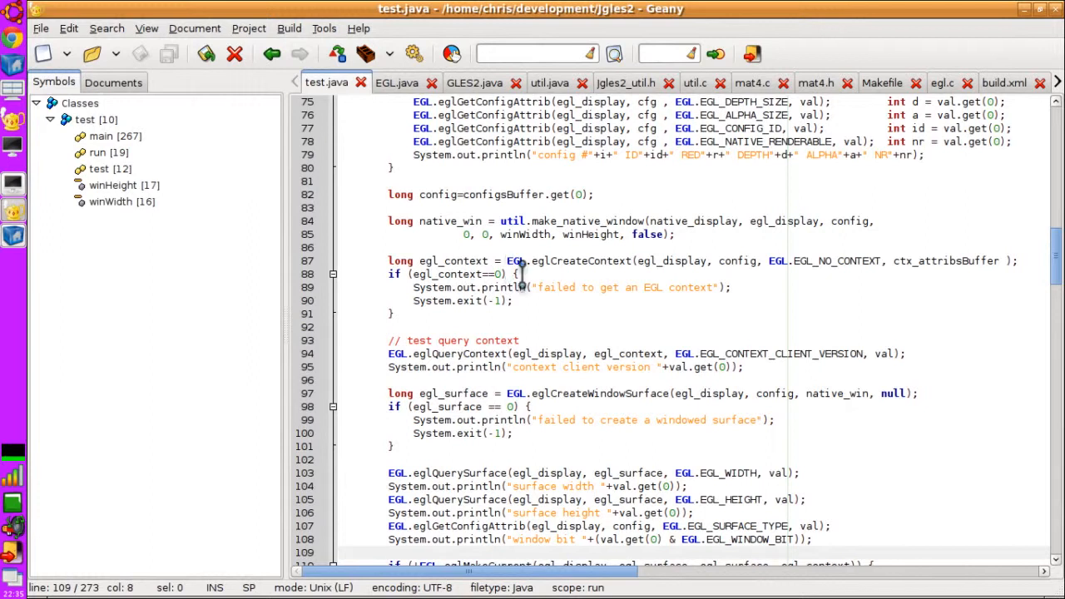
mouse_move(518, 279)
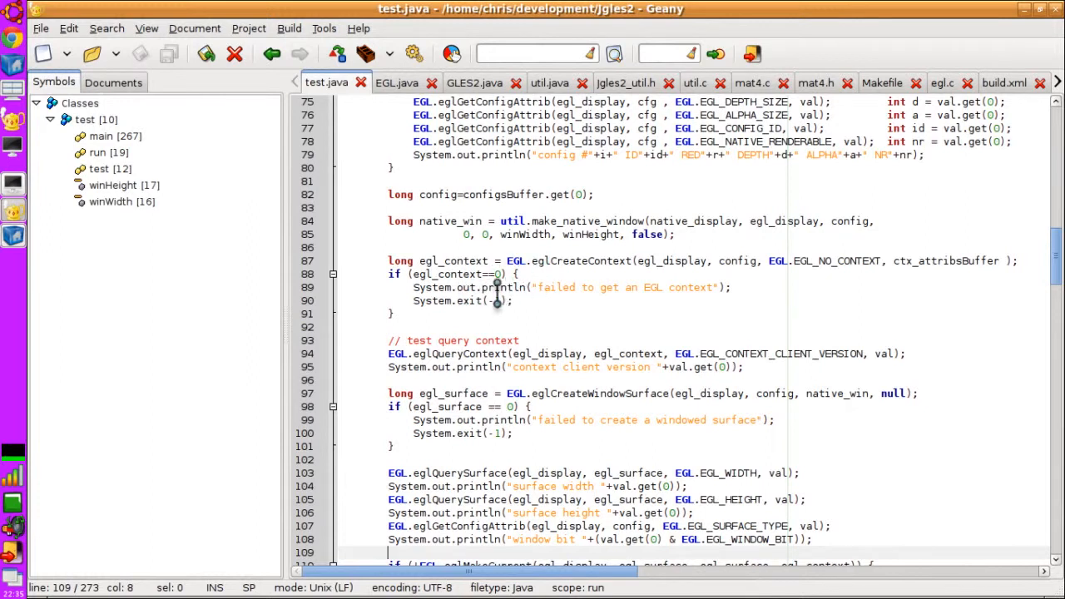
Step: Scroll to lines 95–129 showing eglMakeCurrent, the GL_RENDERER prints and glClearColor
scroll("down", 3)
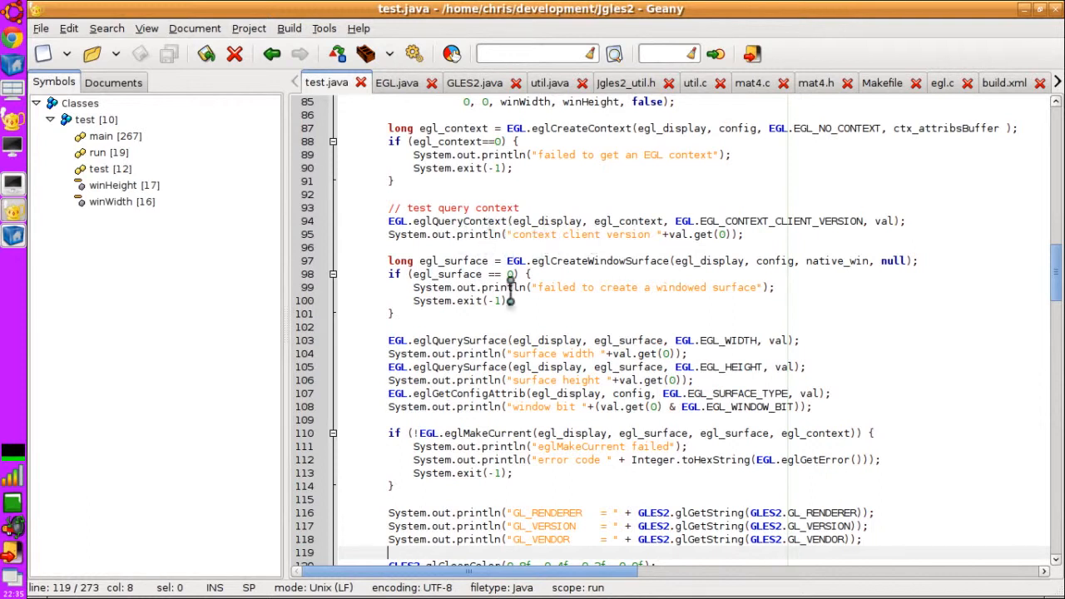
mouse_move(529, 260)
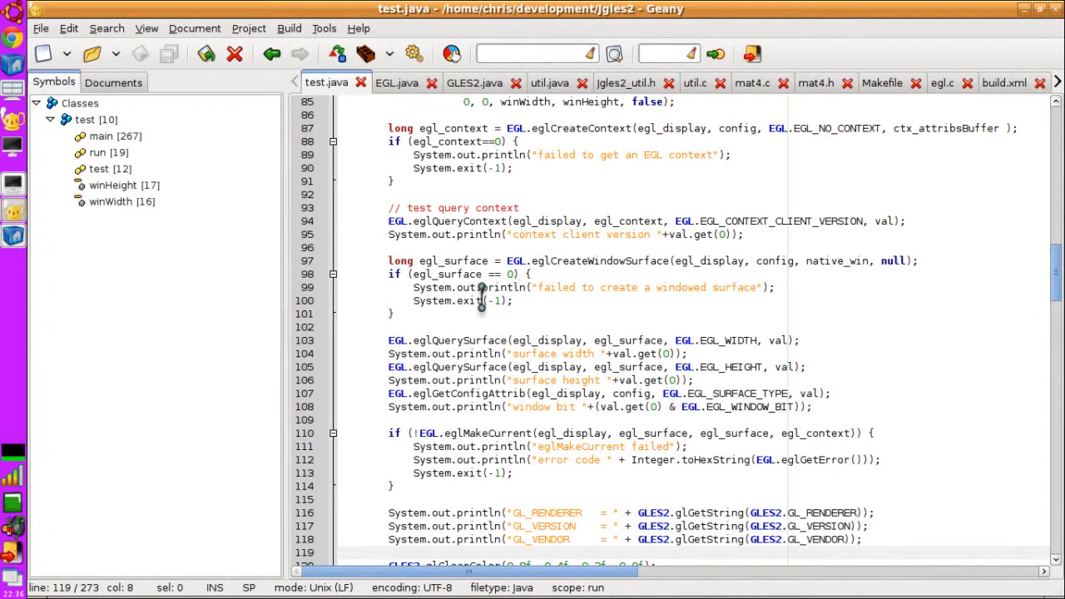
scroll("down", 3)
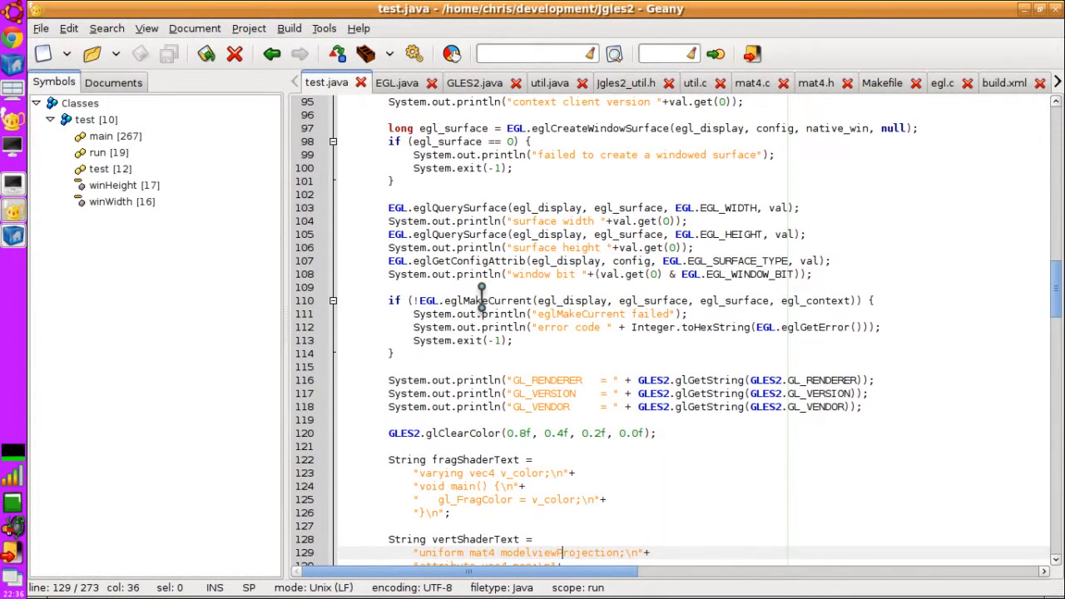
mouse_move(574, 255)
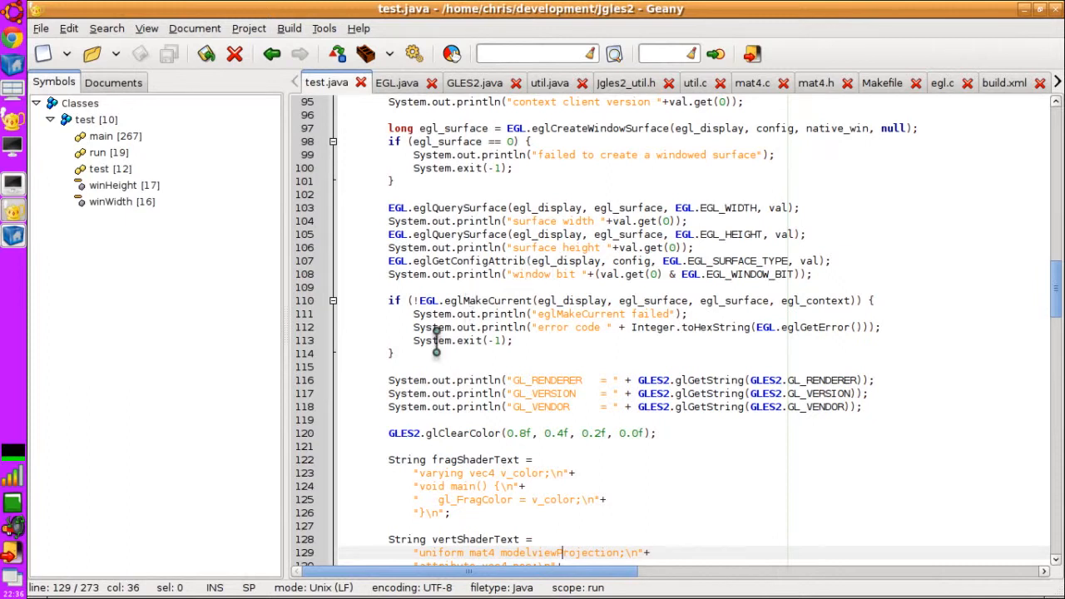
Step: Scroll past the shader source strings to glCompileShader and glLinkProgram, lines 136–170
scroll("down", 3)
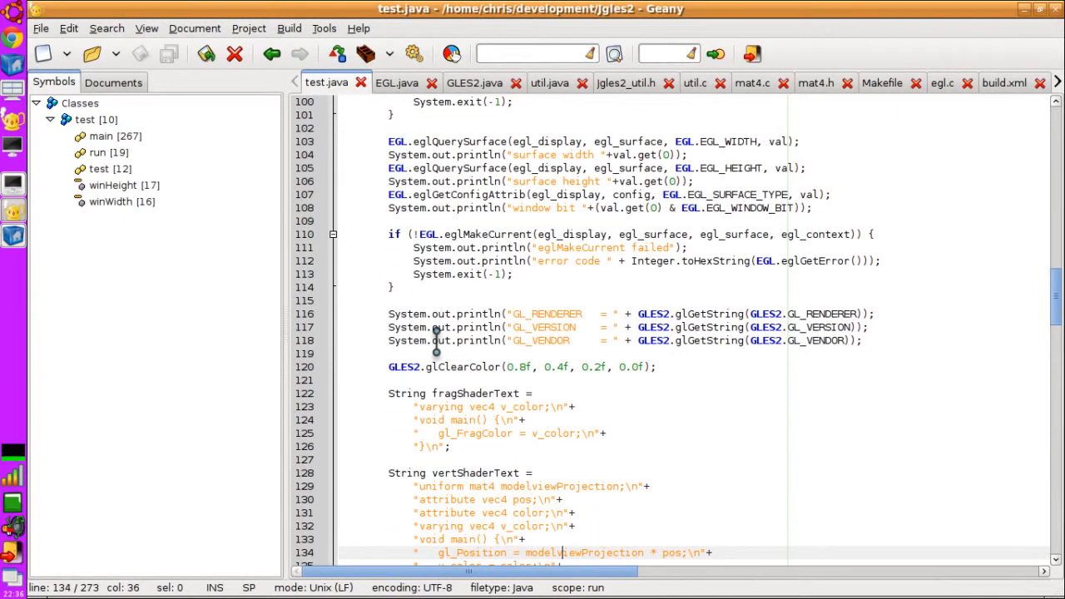
mouse_move(495, 254)
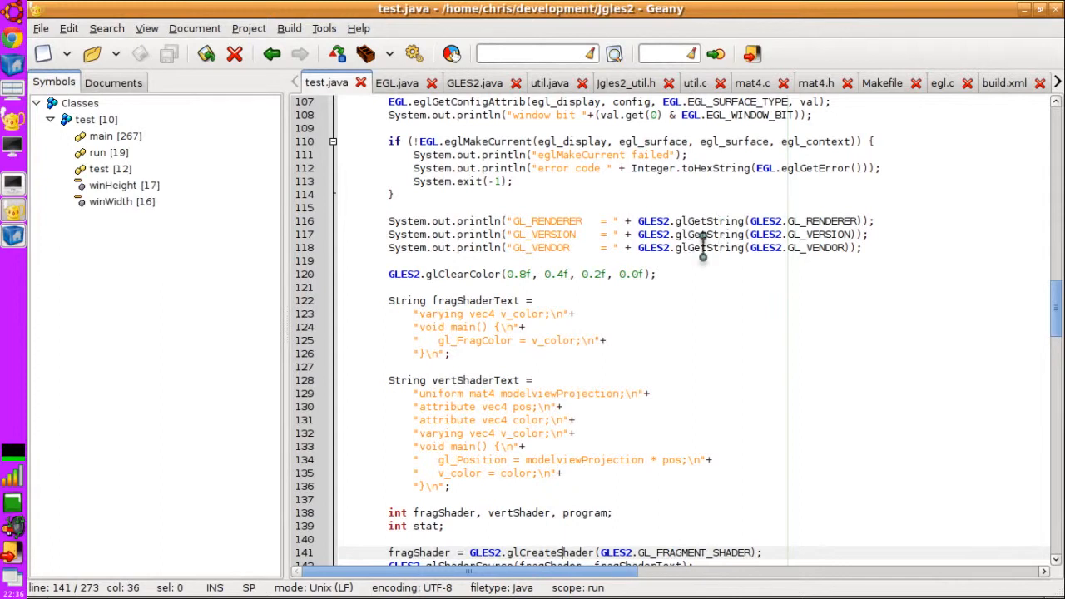
mouse_move(674, 233)
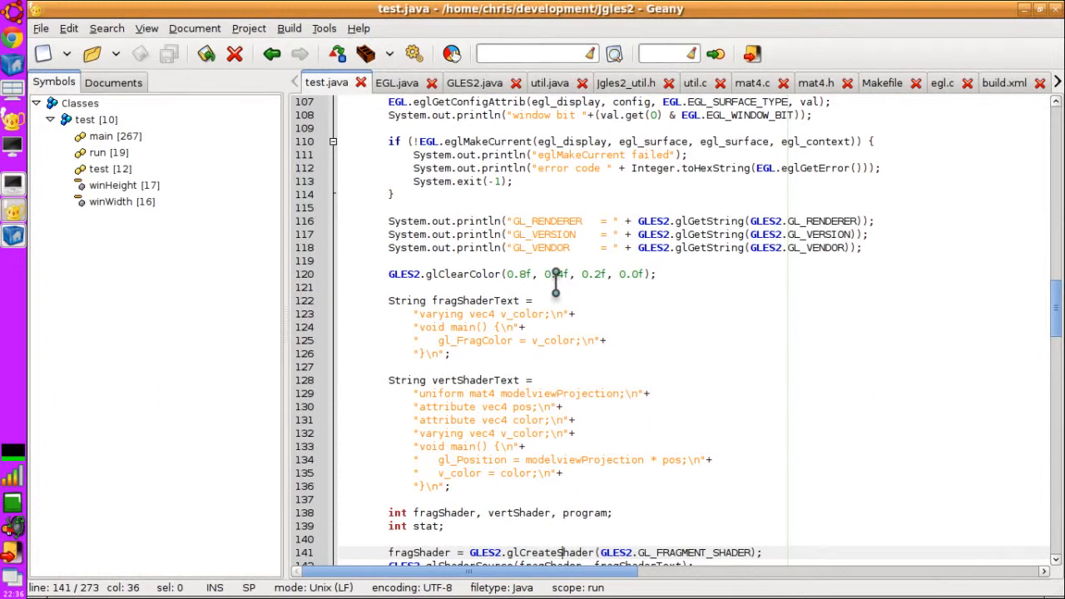
scroll("down", 3)
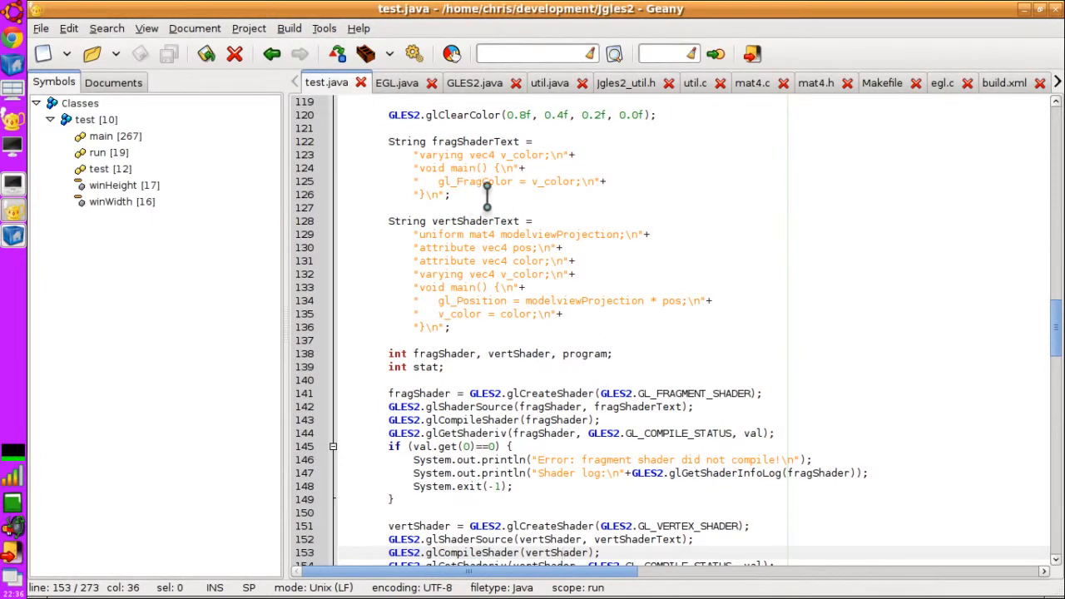
mouse_move(526, 188)
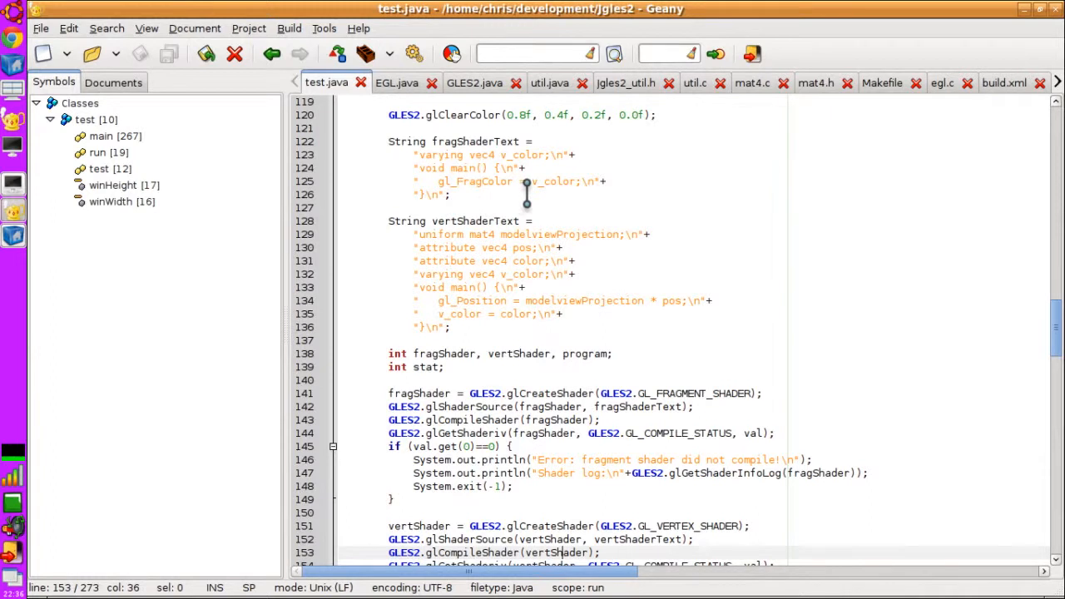
mouse_move(507, 196)
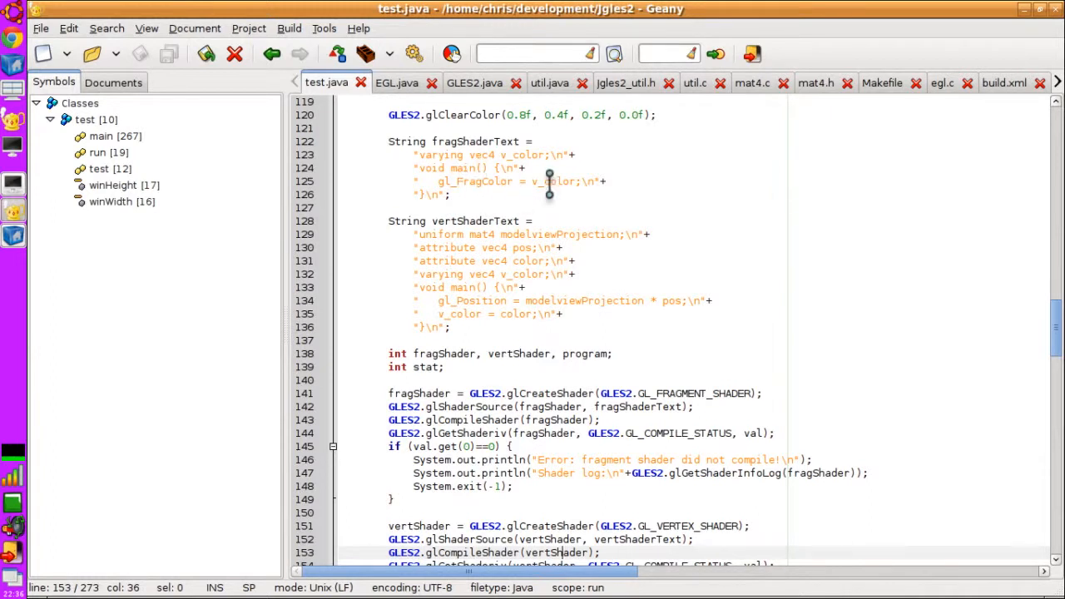
mouse_move(508, 166)
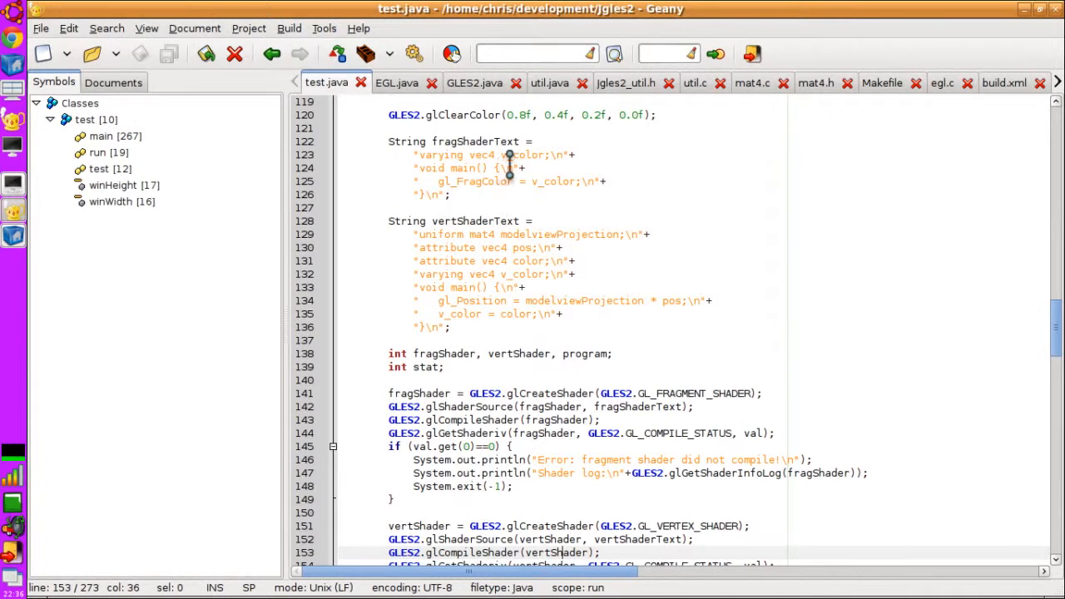
mouse_move(466, 198)
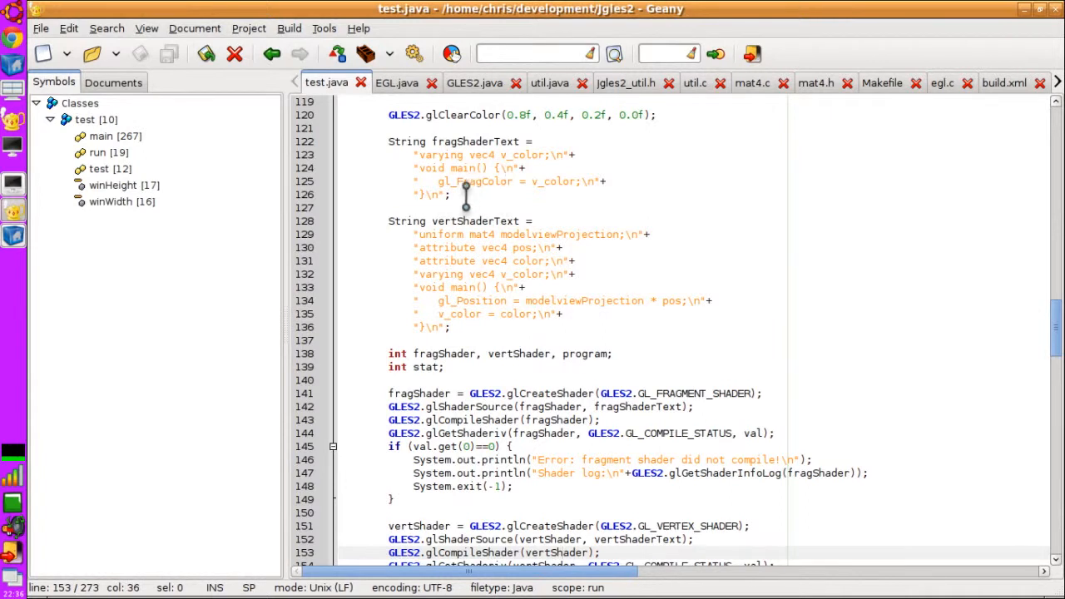
mouse_move(520, 295)
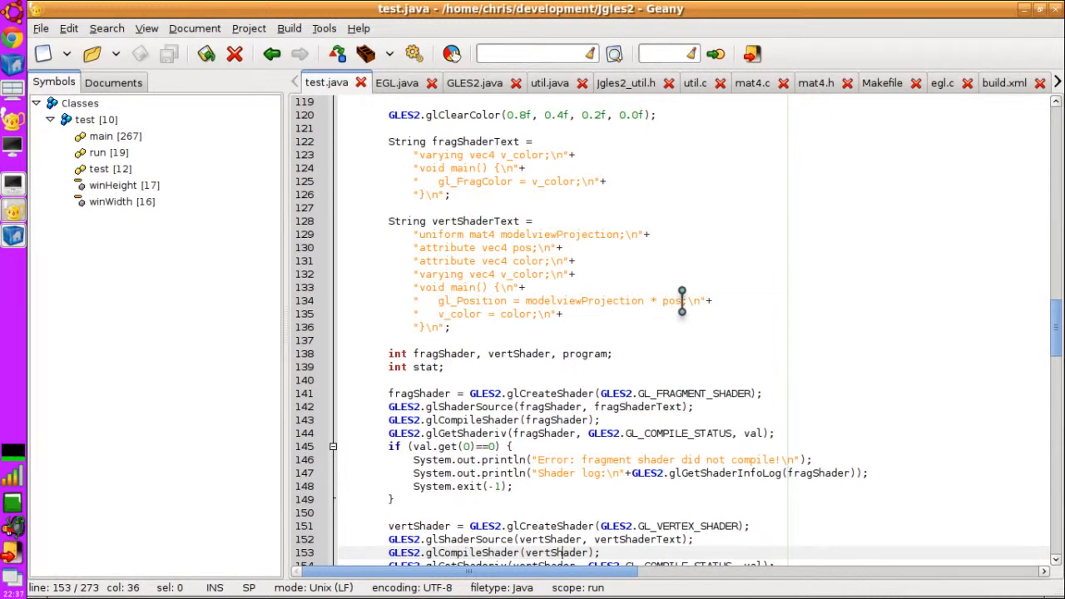
double_click(671, 300)
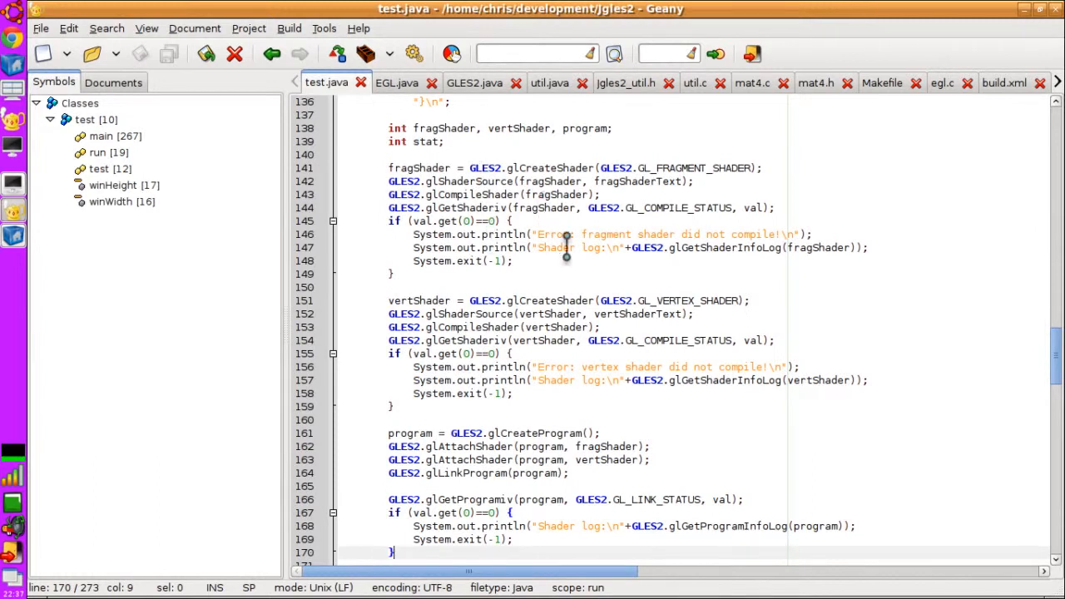
mouse_move(839, 254)
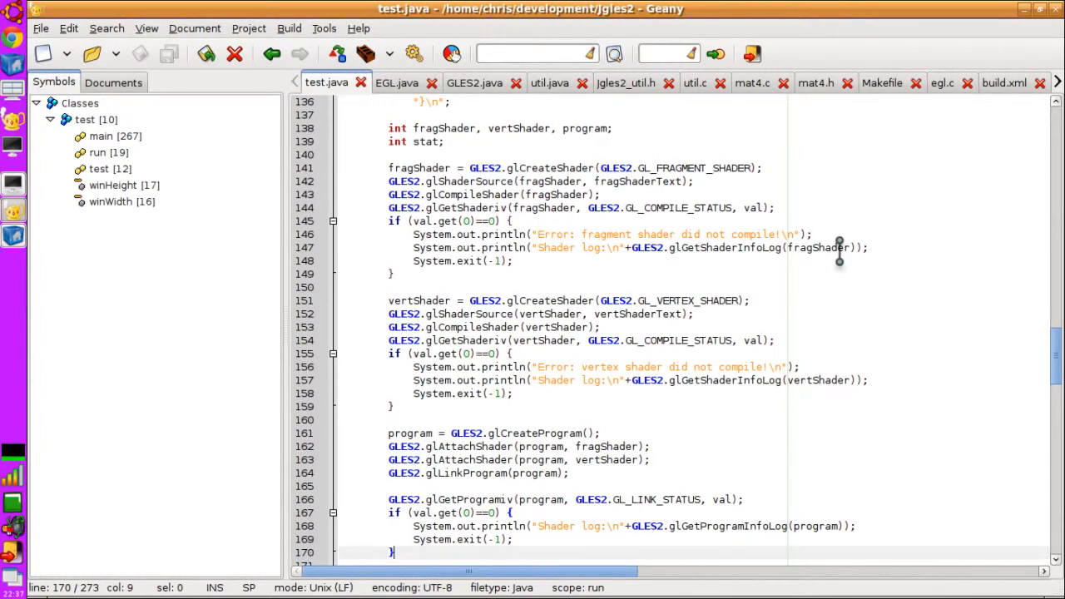
left_click_drag(866, 247, 455, 261)
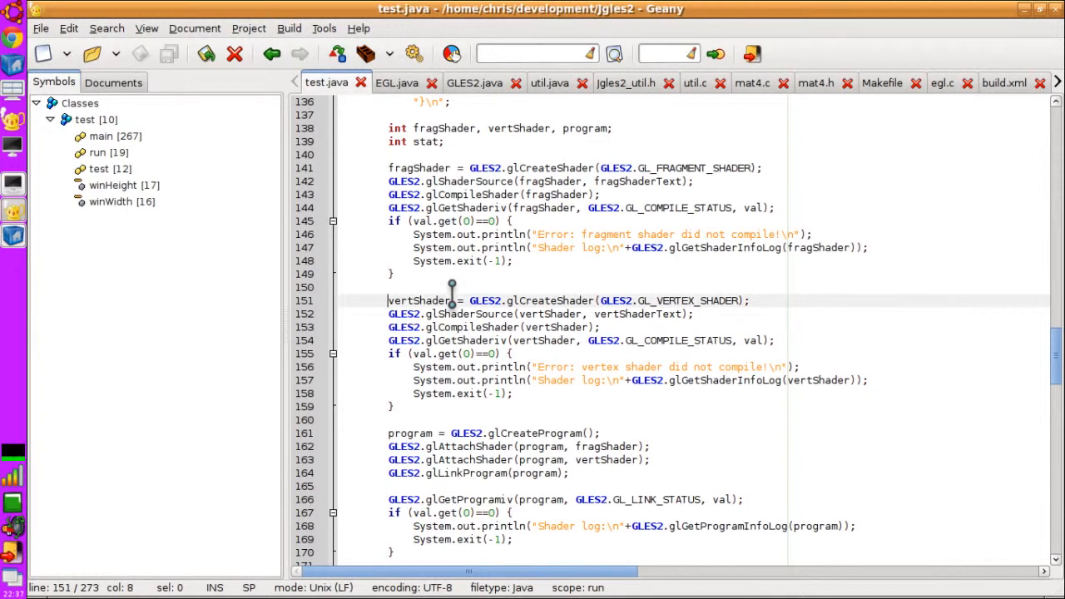
scroll("down", 3)
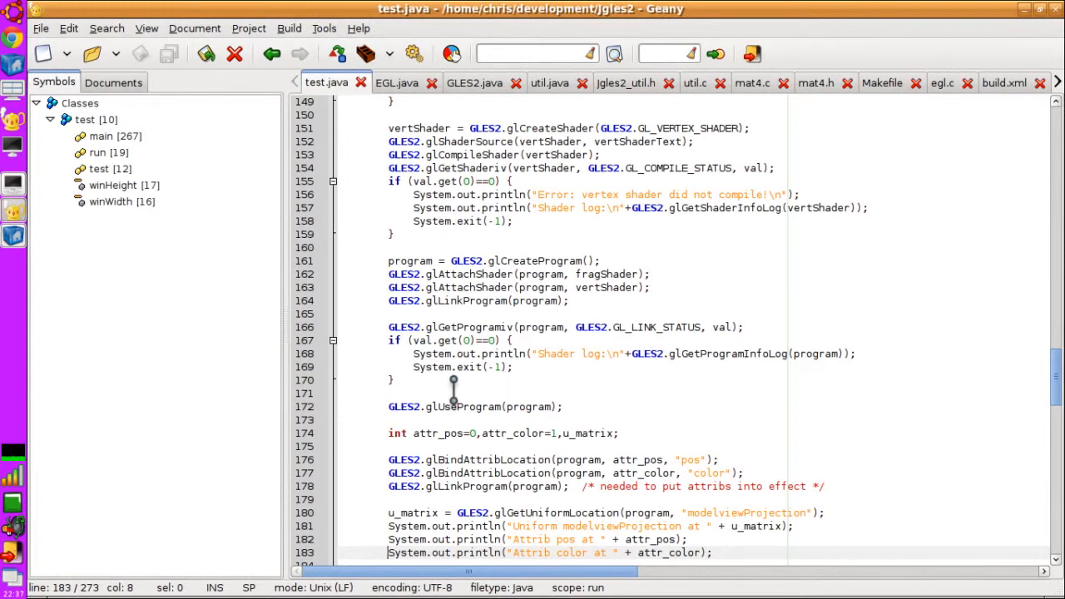
Step: Scroll to lines 167–201 showing glBindAttribLocation, glViewport, verts[] and colours[]
scroll("down", 3)
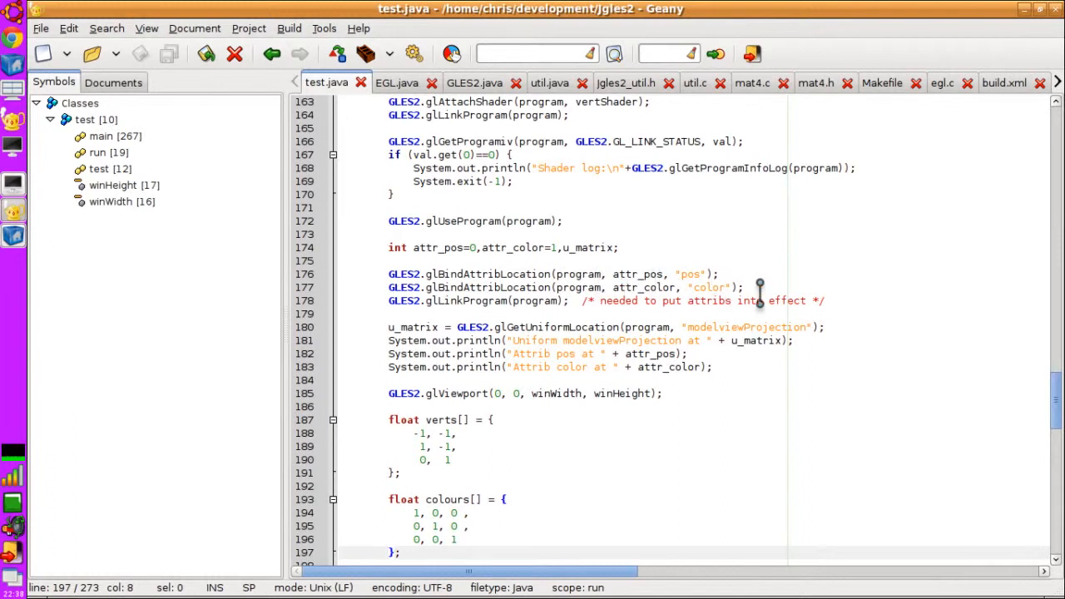
mouse_move(583, 327)
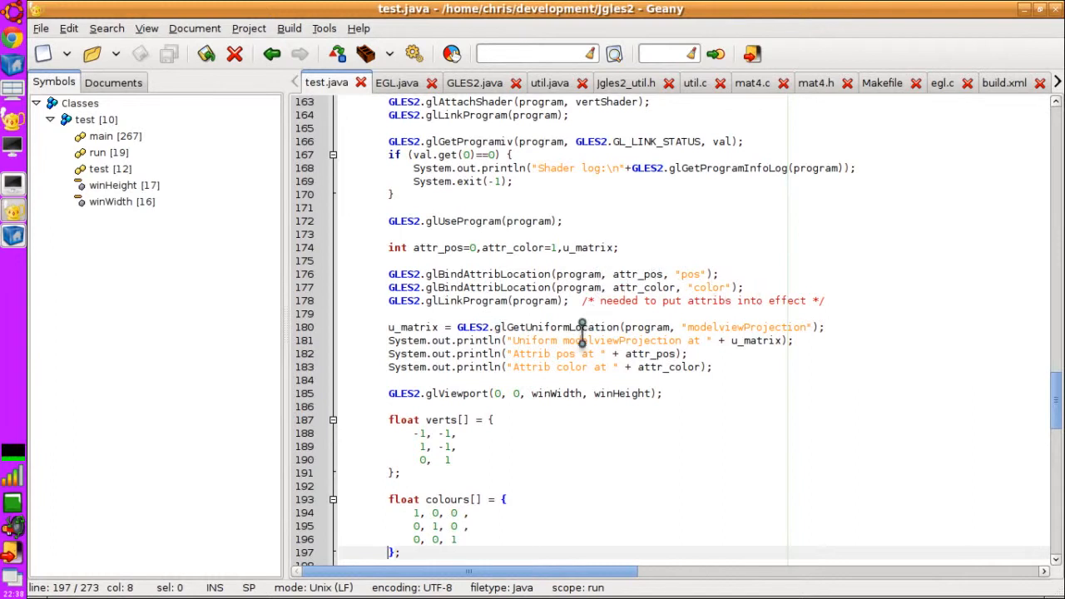
scroll("down", 3)
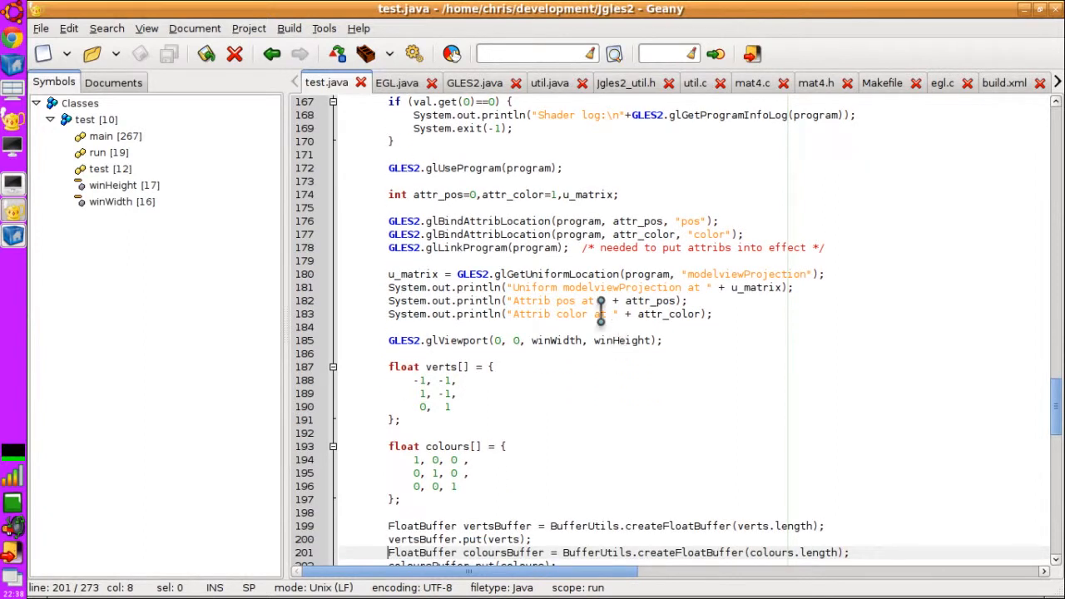
mouse_move(666, 274)
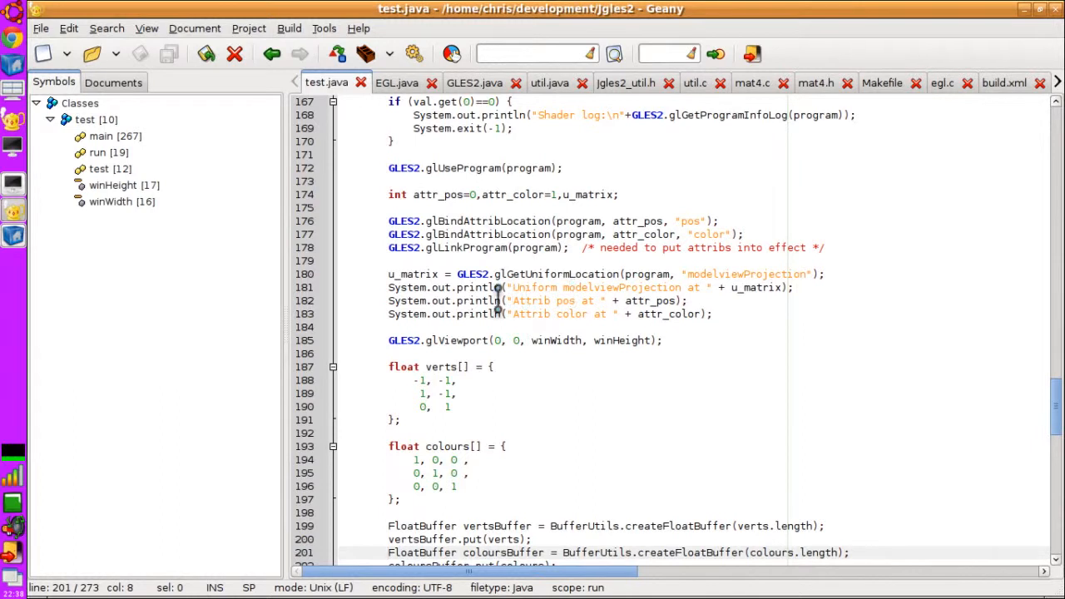
mouse_move(647, 313)
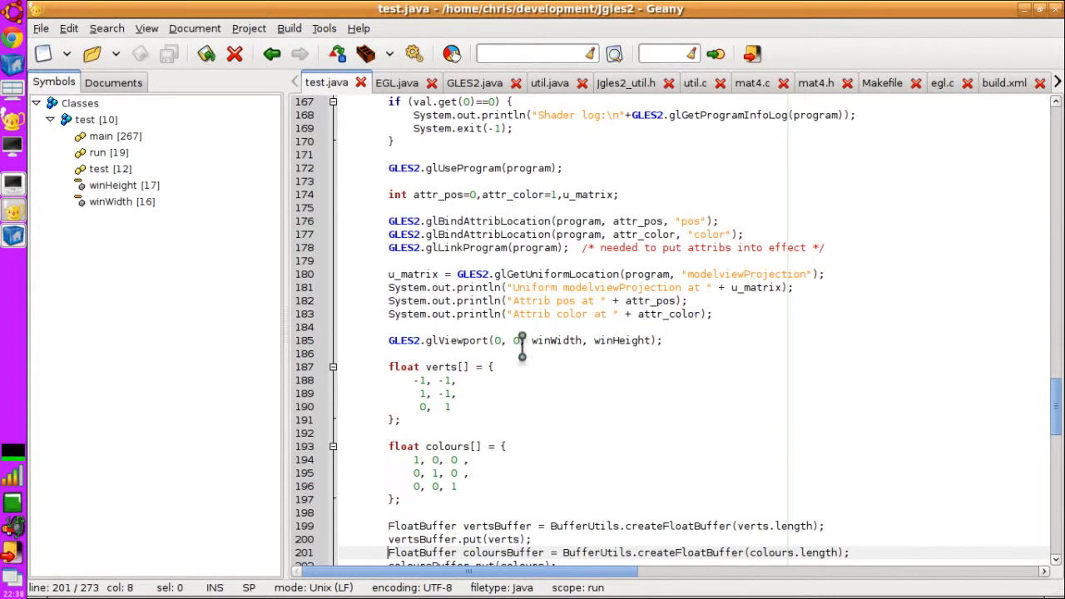
mouse_move(617, 407)
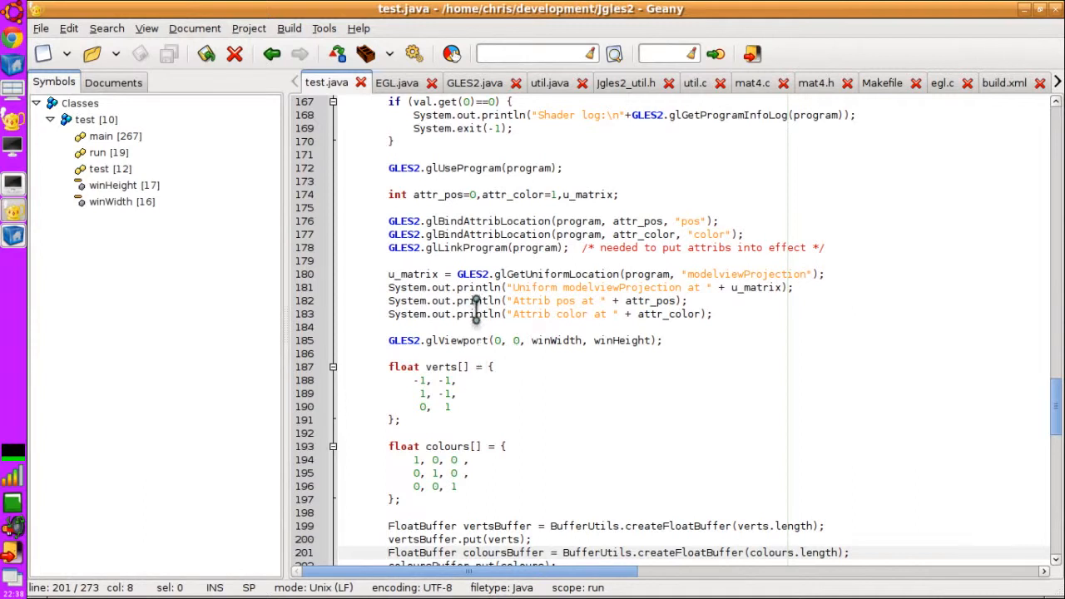
mouse_move(477, 327)
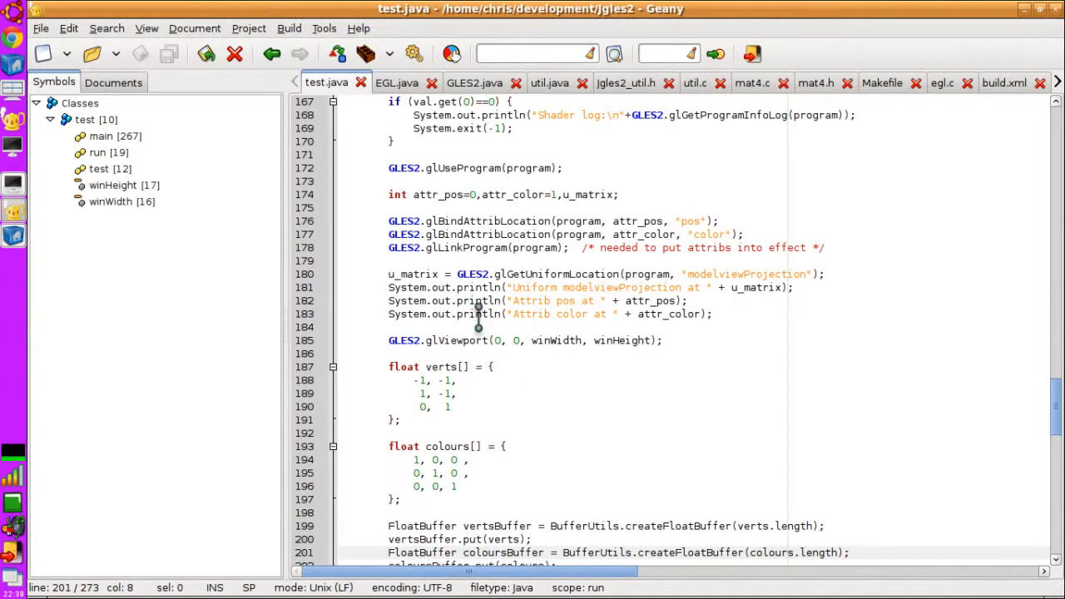
mouse_move(537, 387)
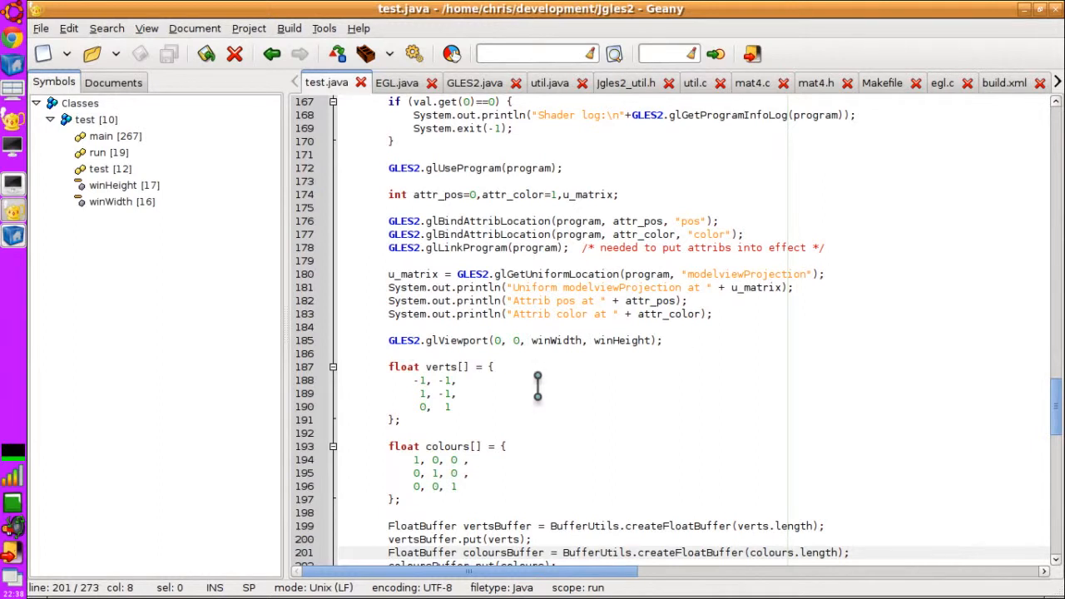
scroll("down", 3)
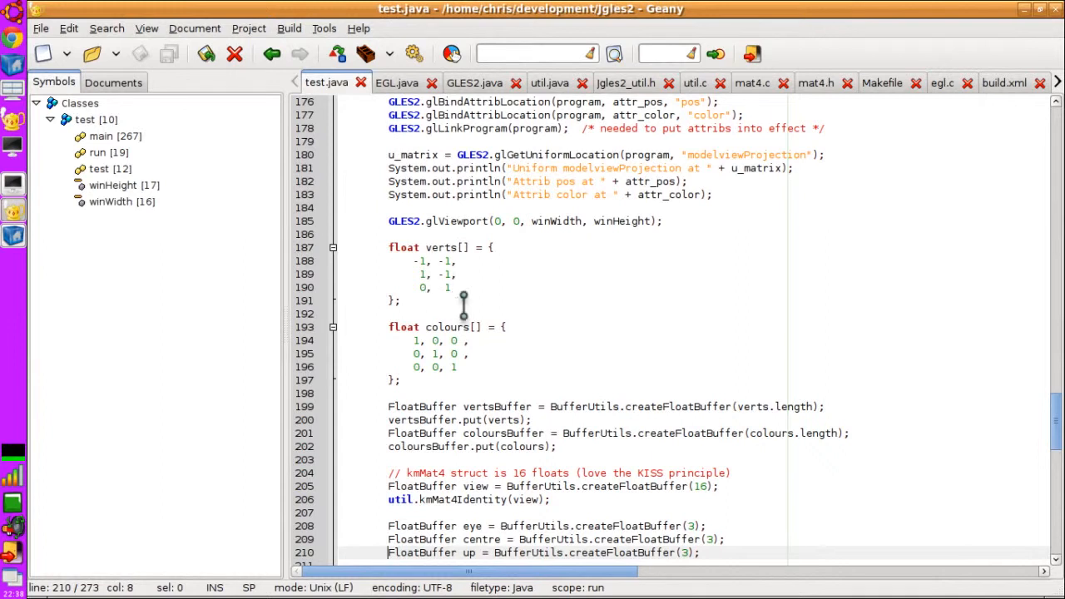
mouse_move(476, 385)
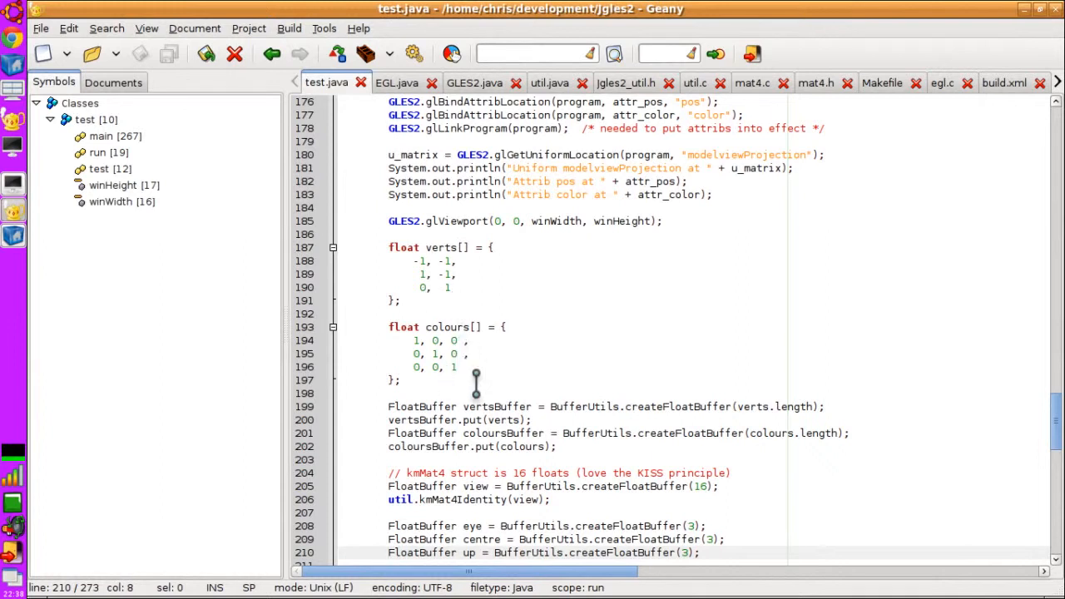
scroll("down", 3)
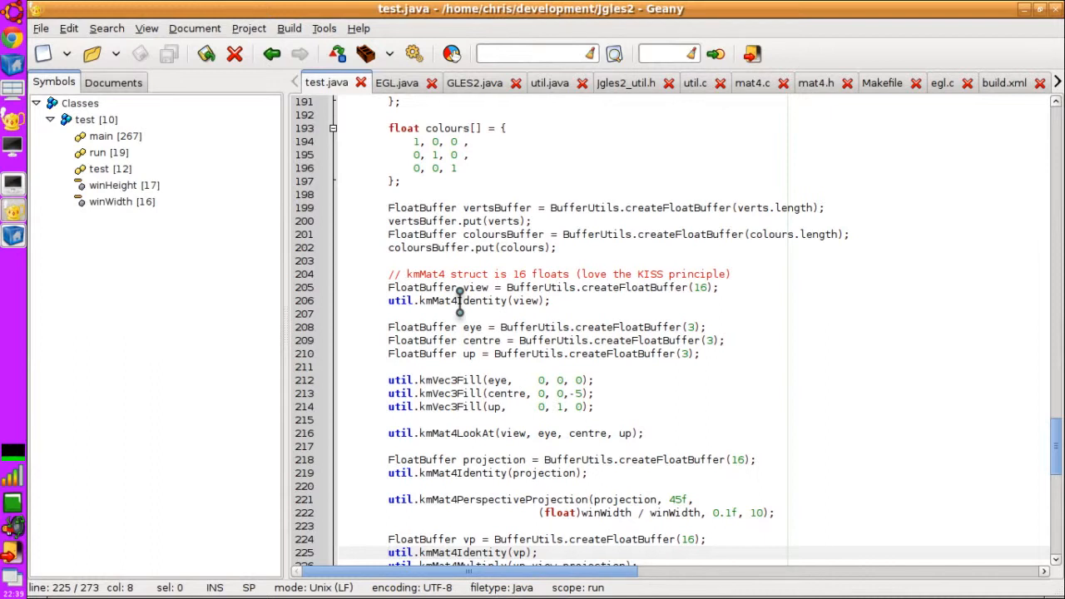
scroll("down", 3)
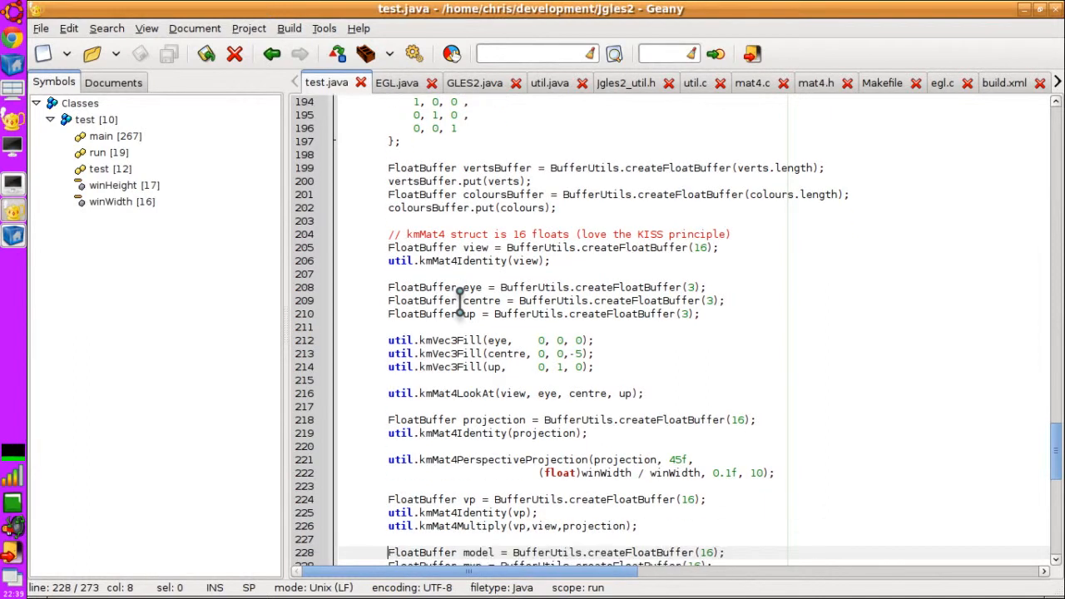
scroll("down", 3)
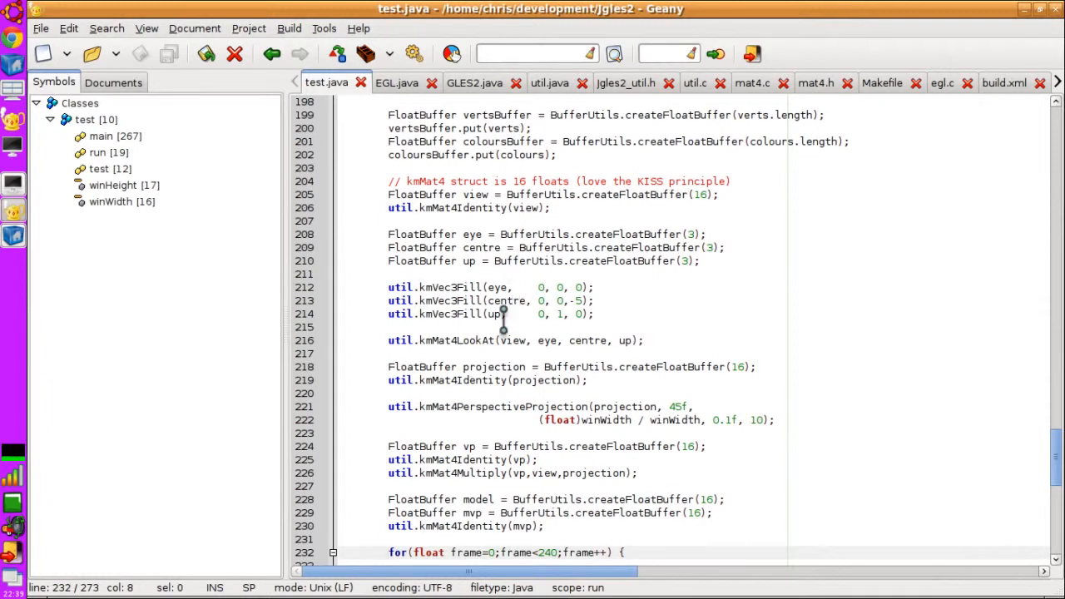
mouse_move(520, 287)
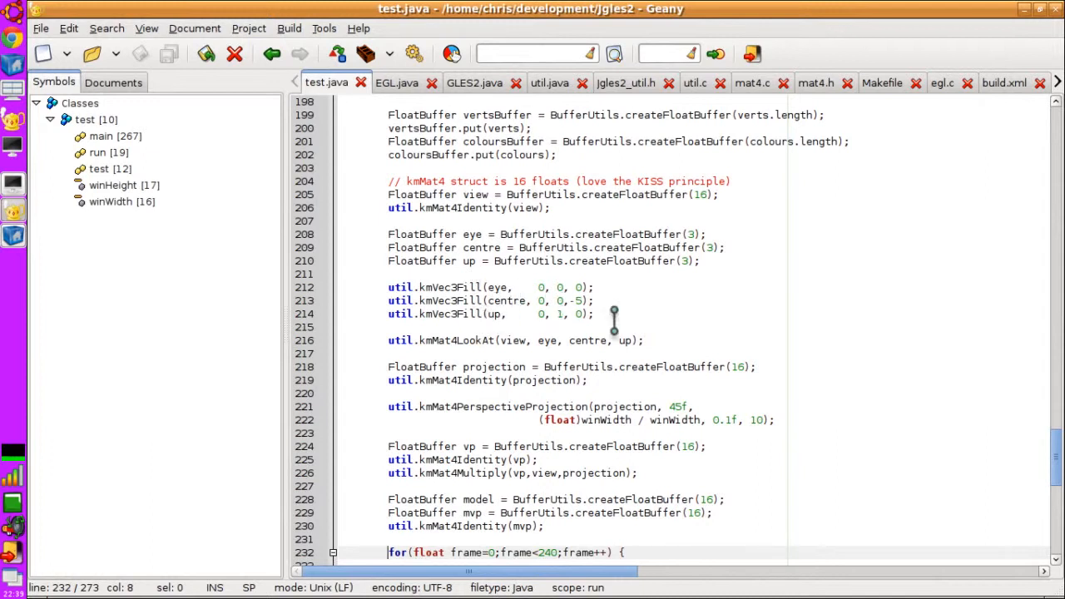
mouse_move(420, 347)
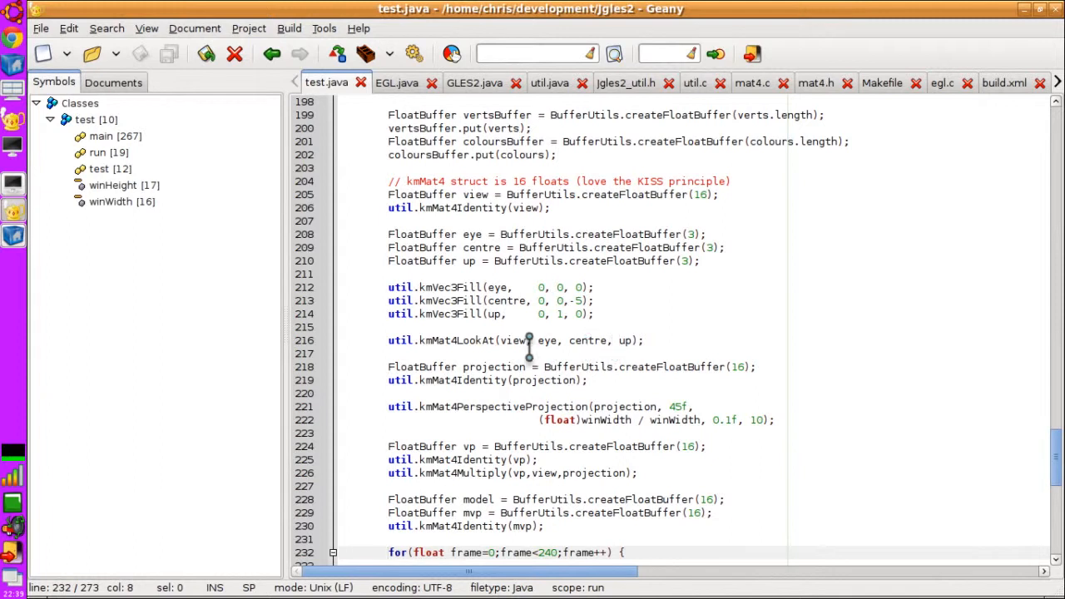
mouse_move(458, 381)
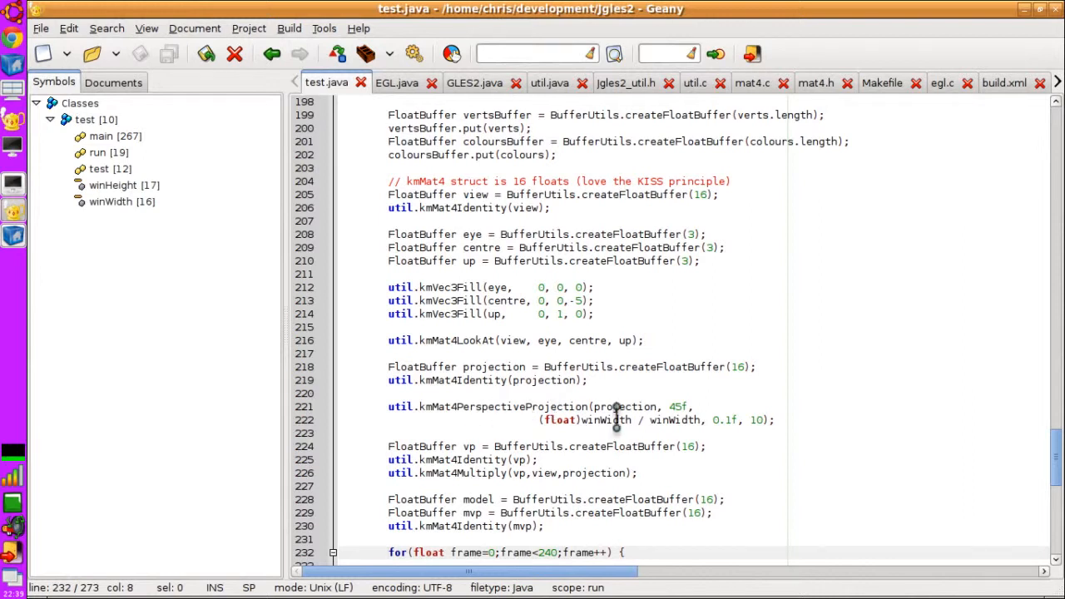
mouse_move(569, 446)
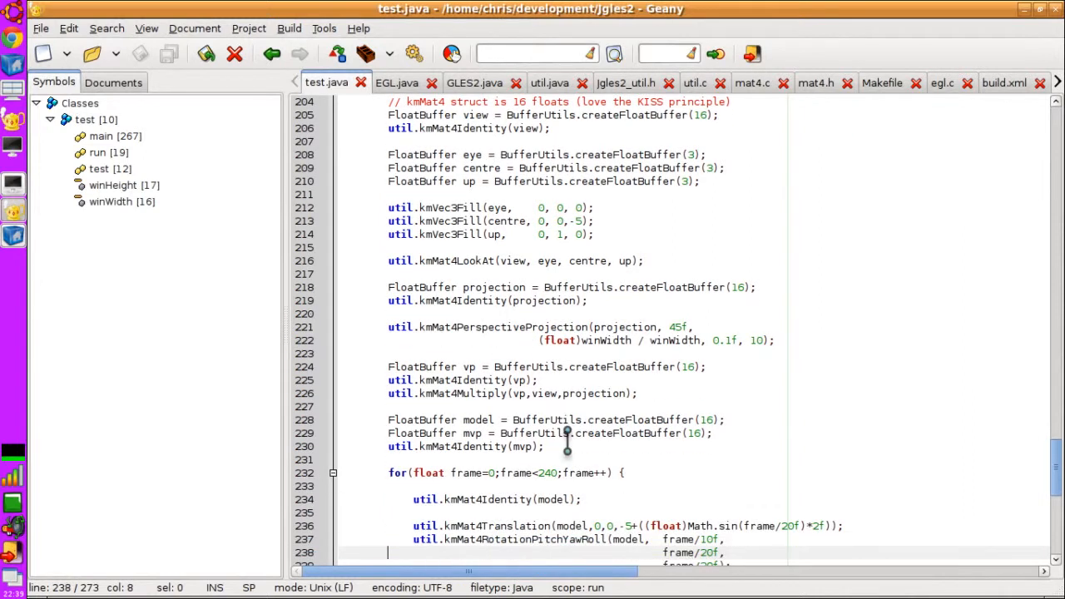
scroll("down", 3)
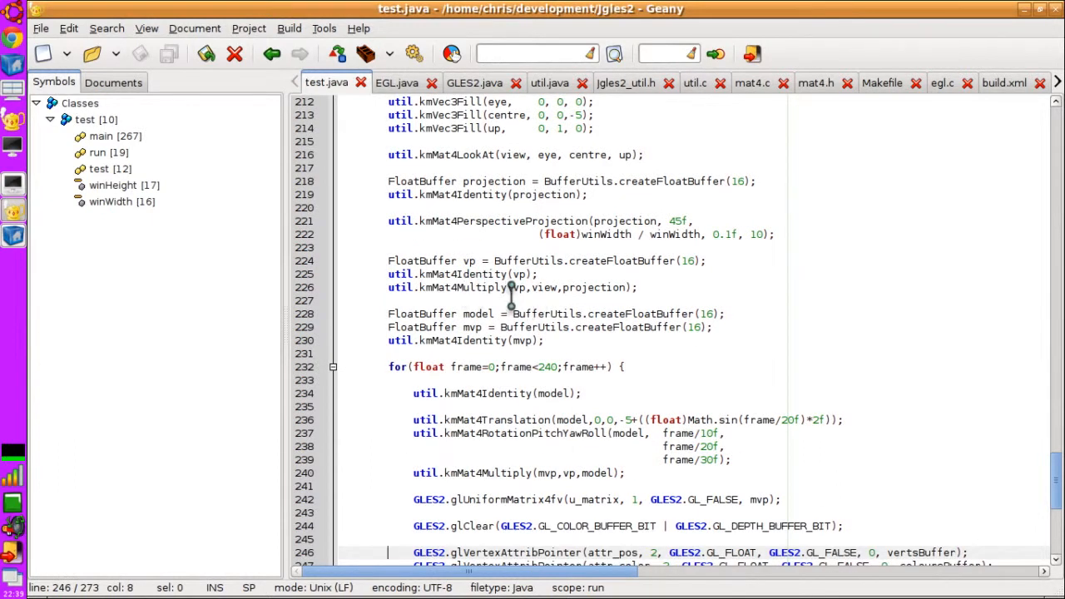
mouse_move(516, 300)
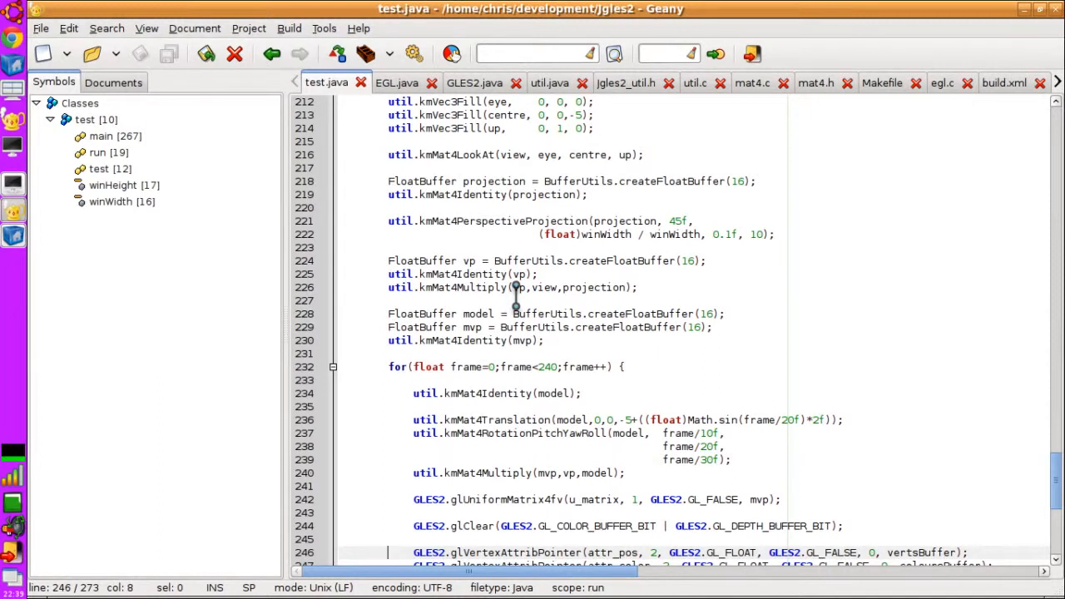
mouse_move(516, 274)
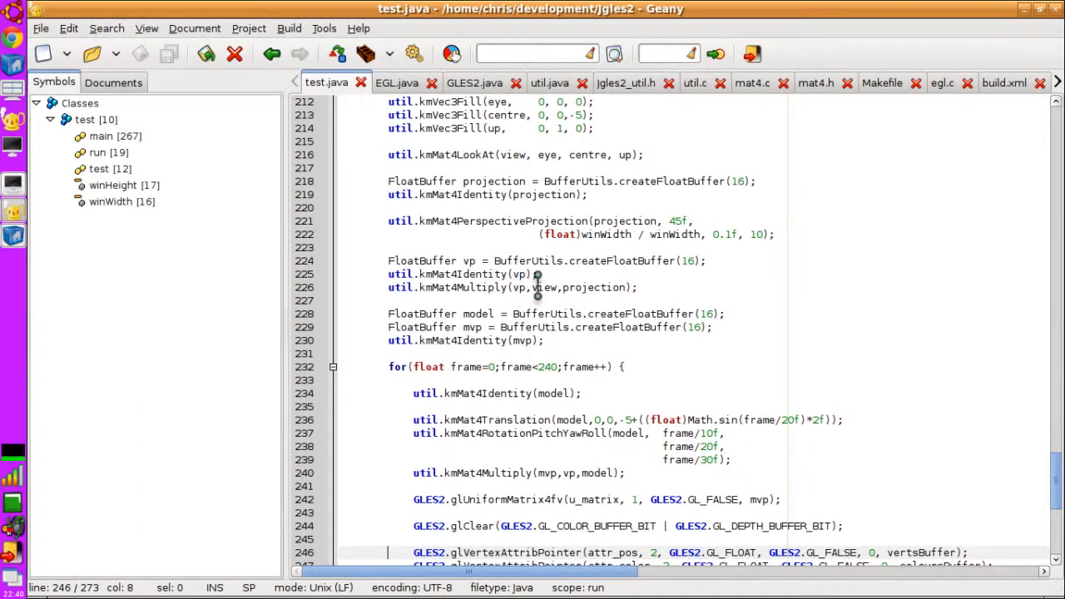
mouse_move(609, 241)
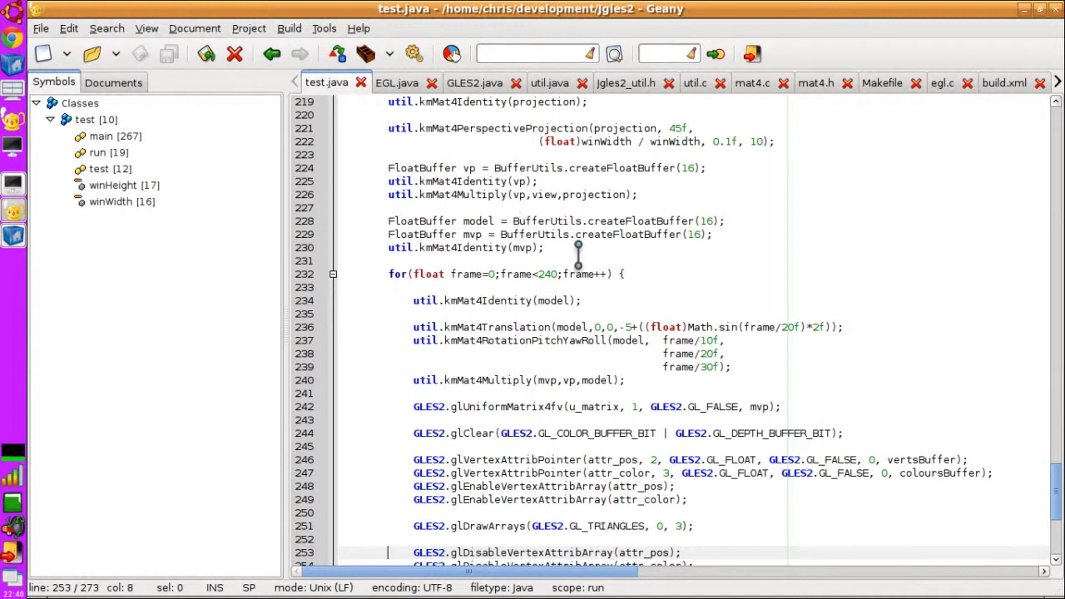
mouse_move(478, 234)
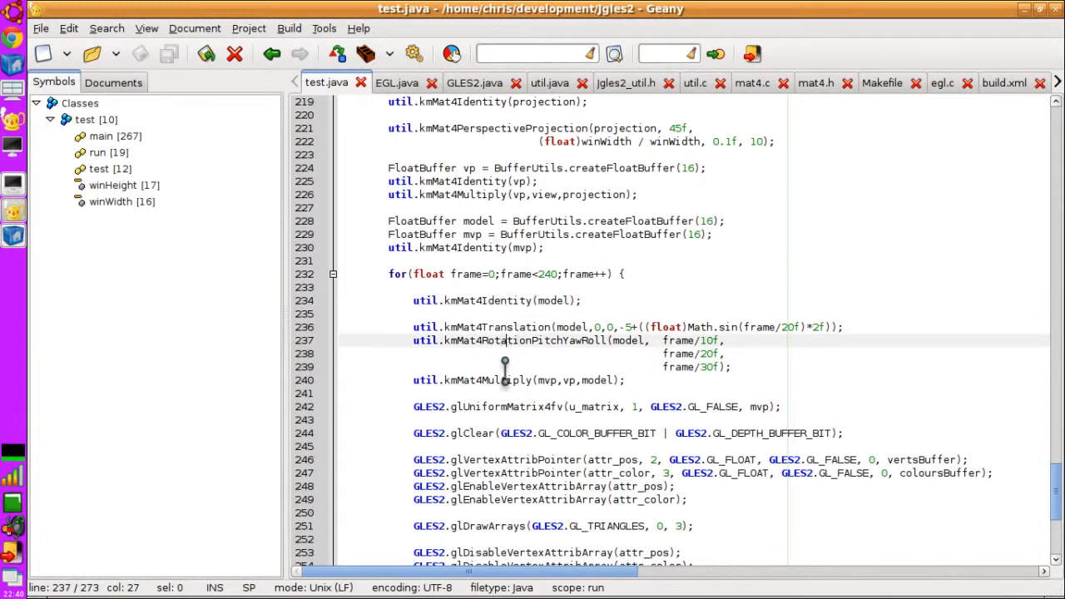
mouse_move(828, 301)
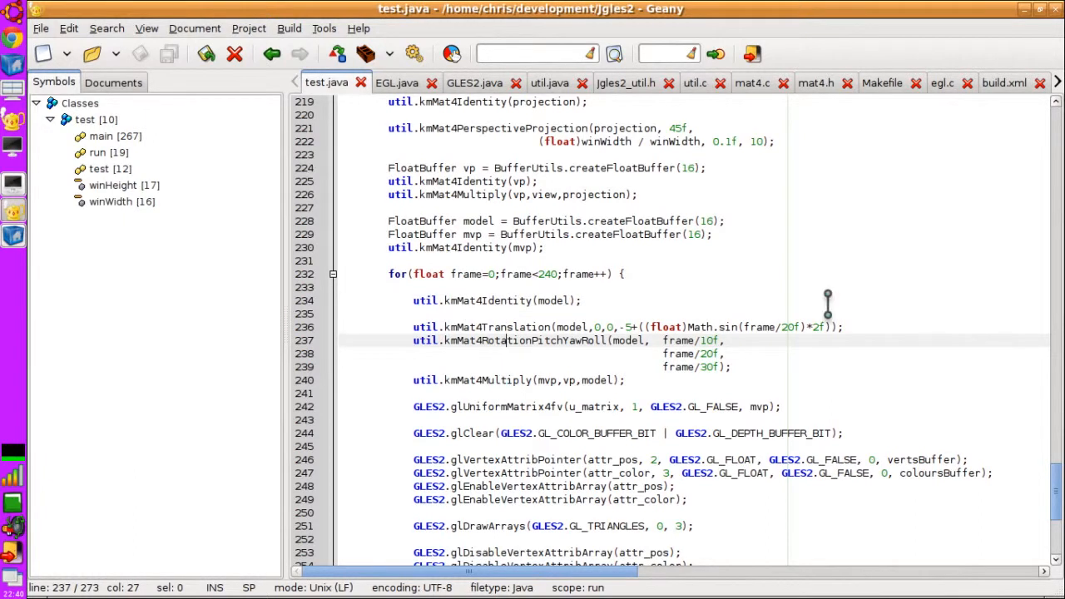
mouse_move(822, 326)
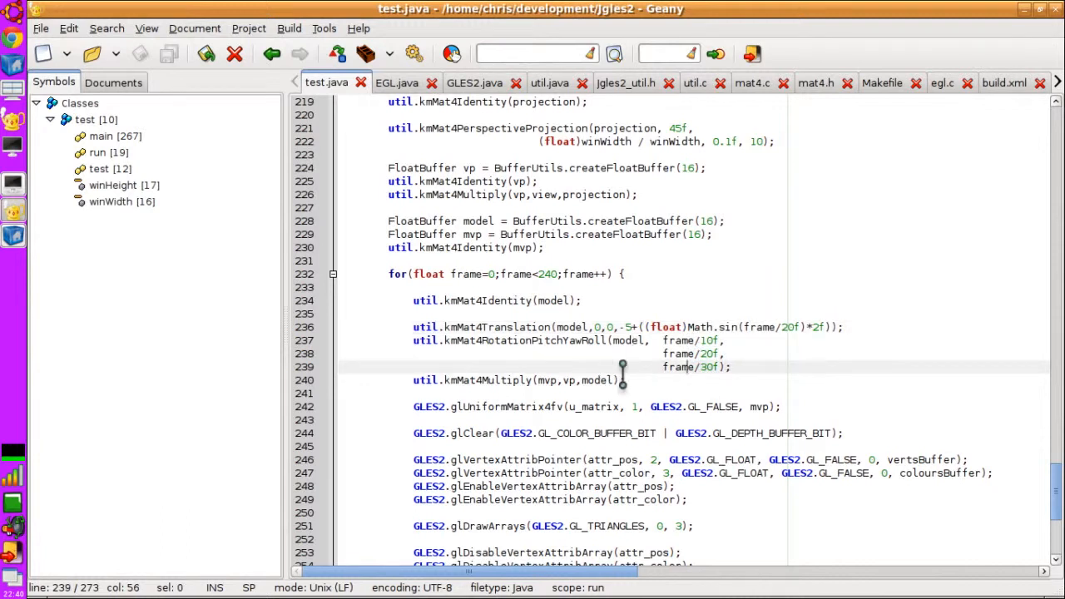
mouse_move(604, 389)
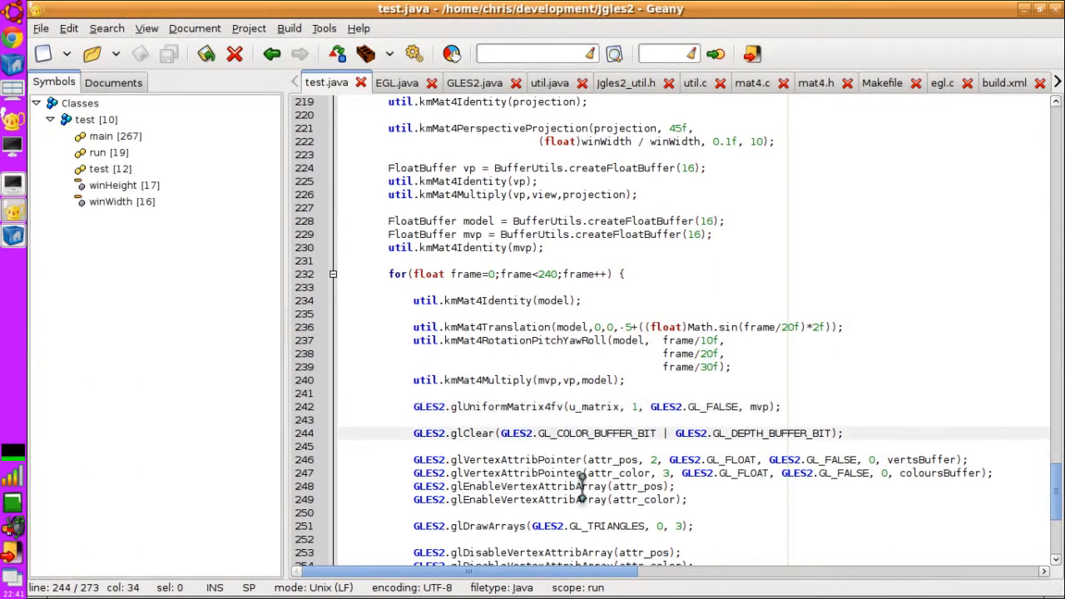
Step: Scroll to the main method at the end of test.java
scroll("down", 3)
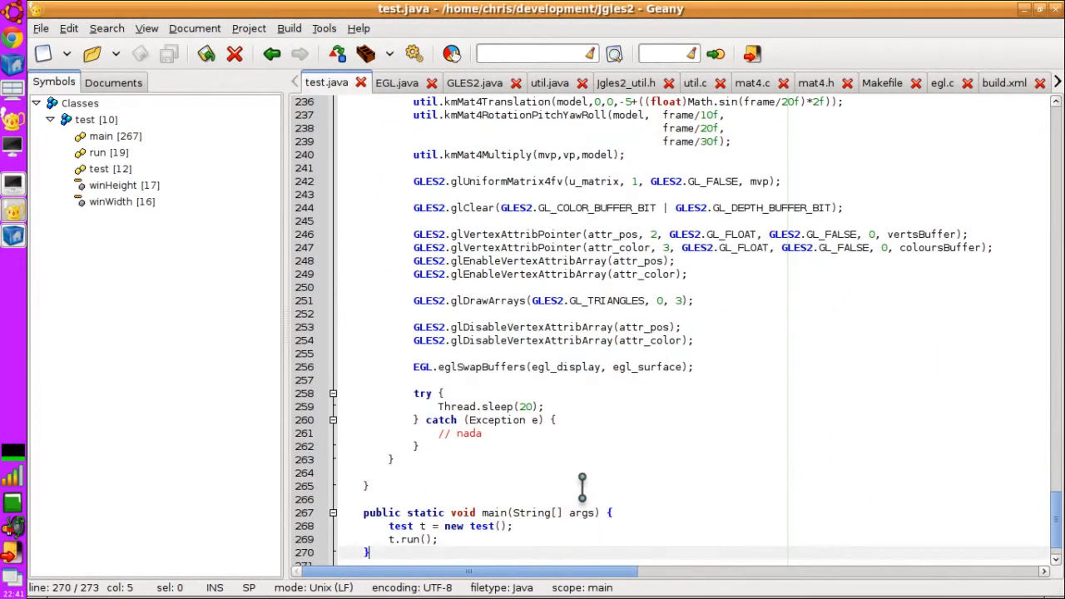
mouse_move(482, 247)
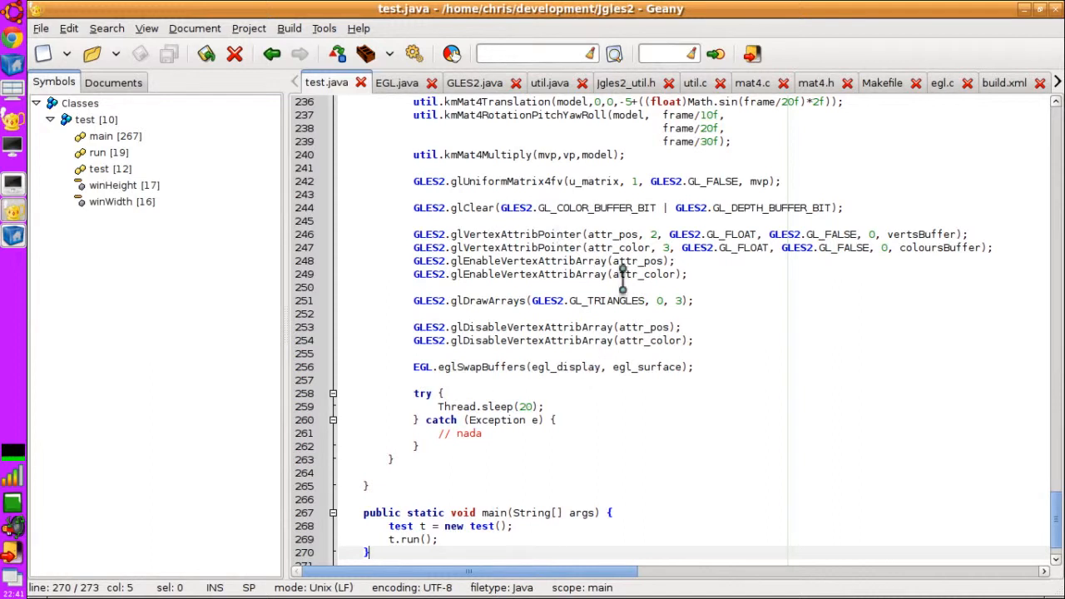
mouse_move(570, 279)
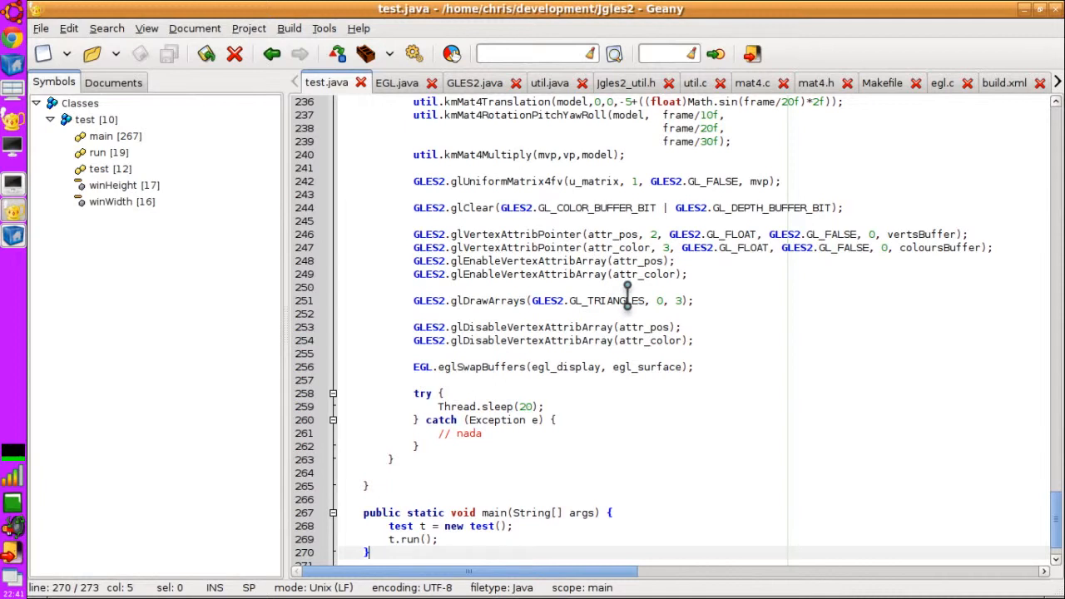
mouse_move(732, 303)
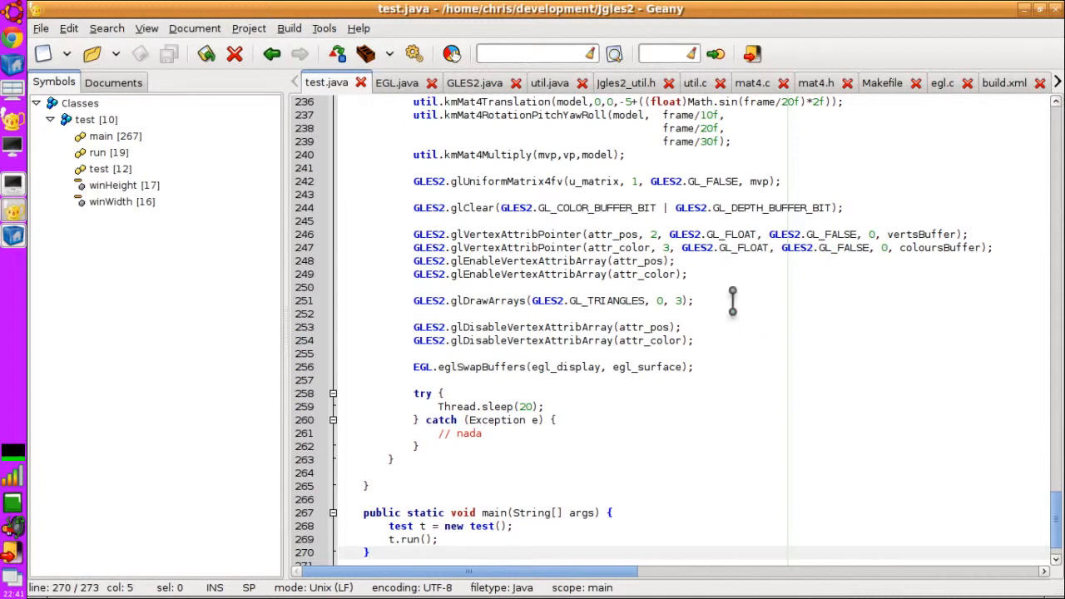
mouse_move(630, 398)
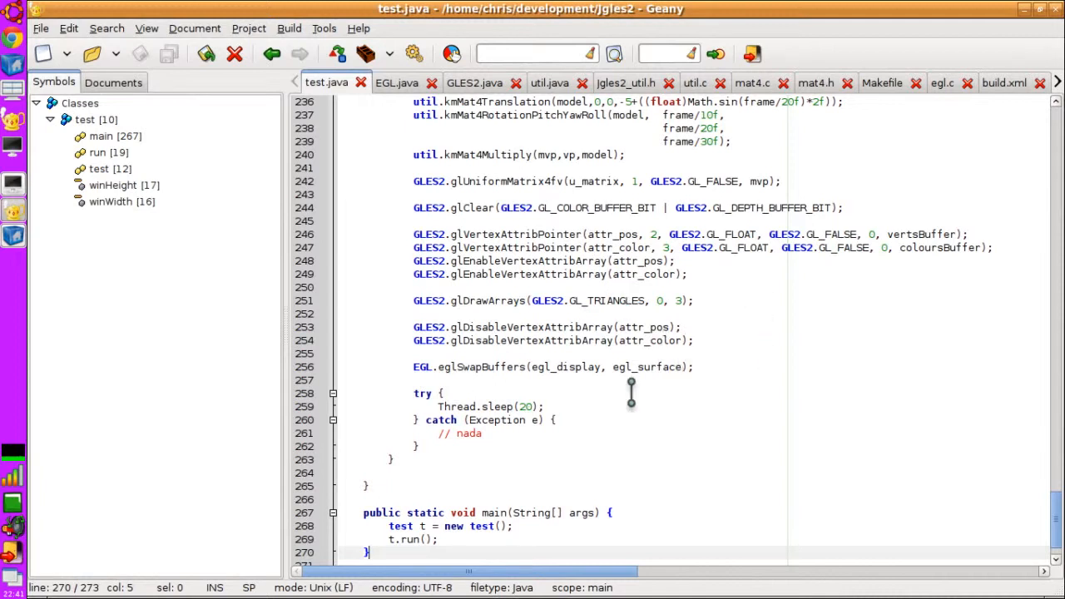
mouse_move(583, 421)
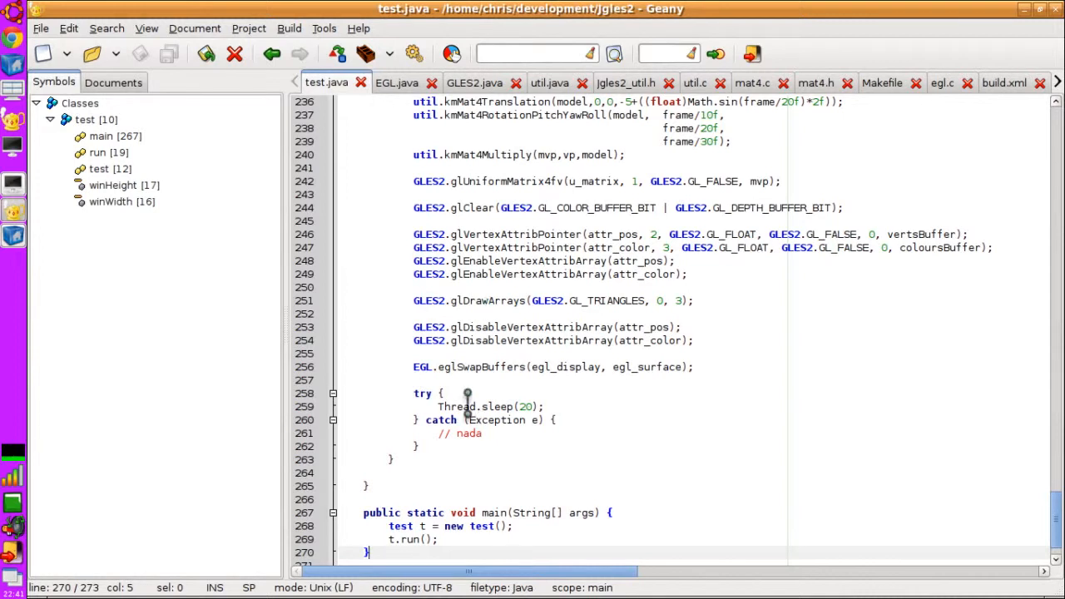
scroll("down", 3)
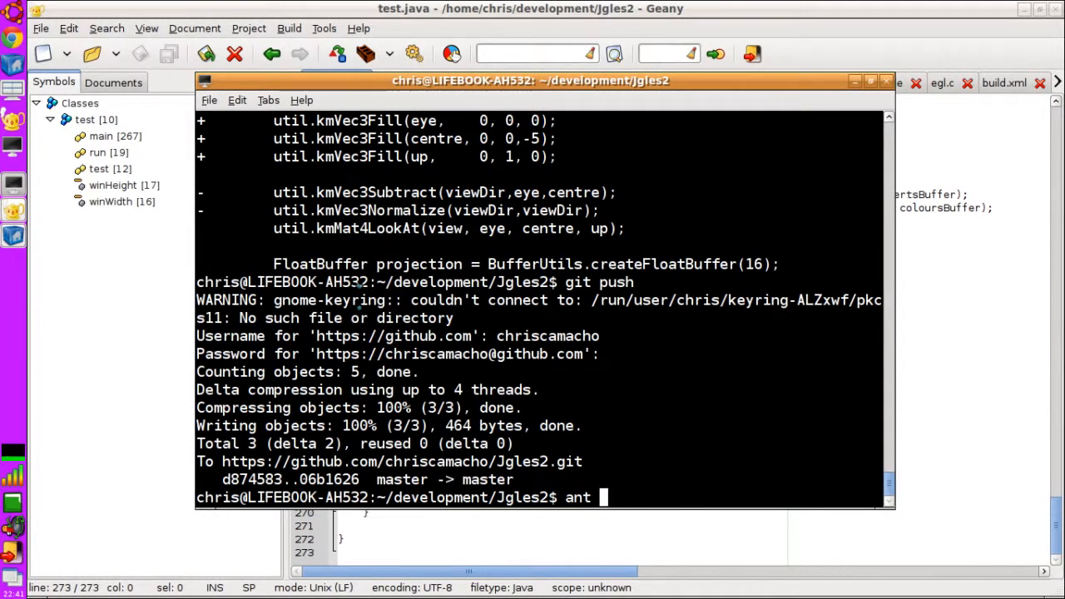
Step: Run the ant build, scroll the output to BUILD SUCCESSFUL, then enter ant again
key("Return")
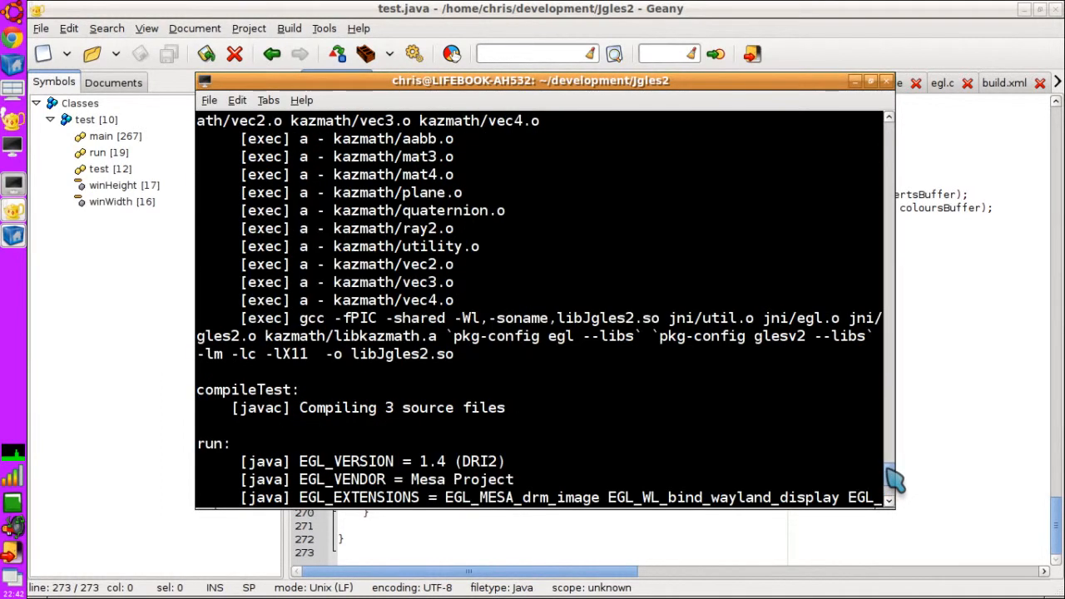
scroll("down", 3)
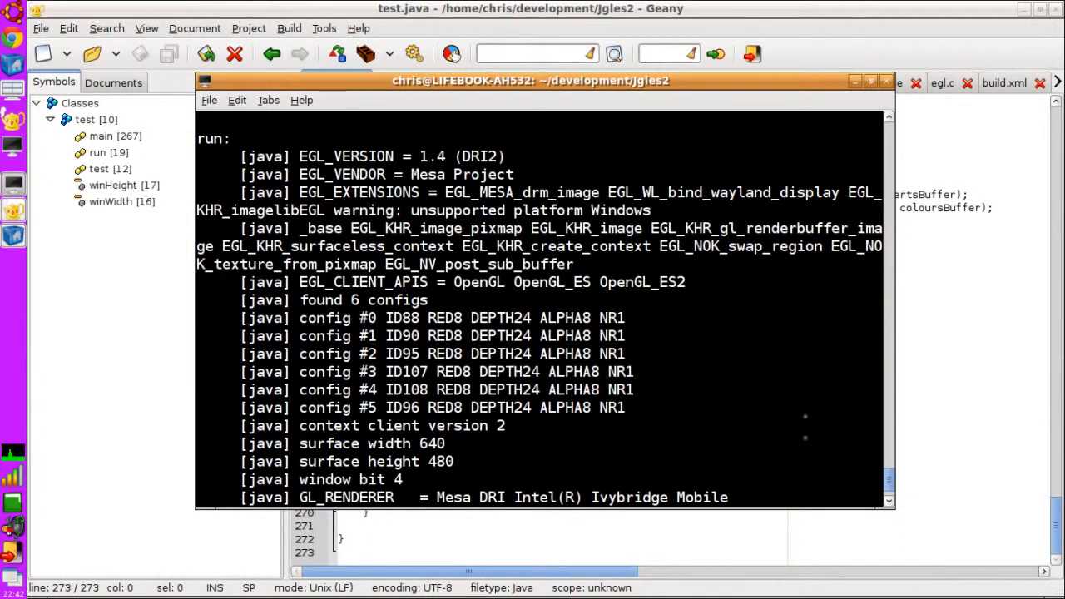
mouse_move(895, 512)
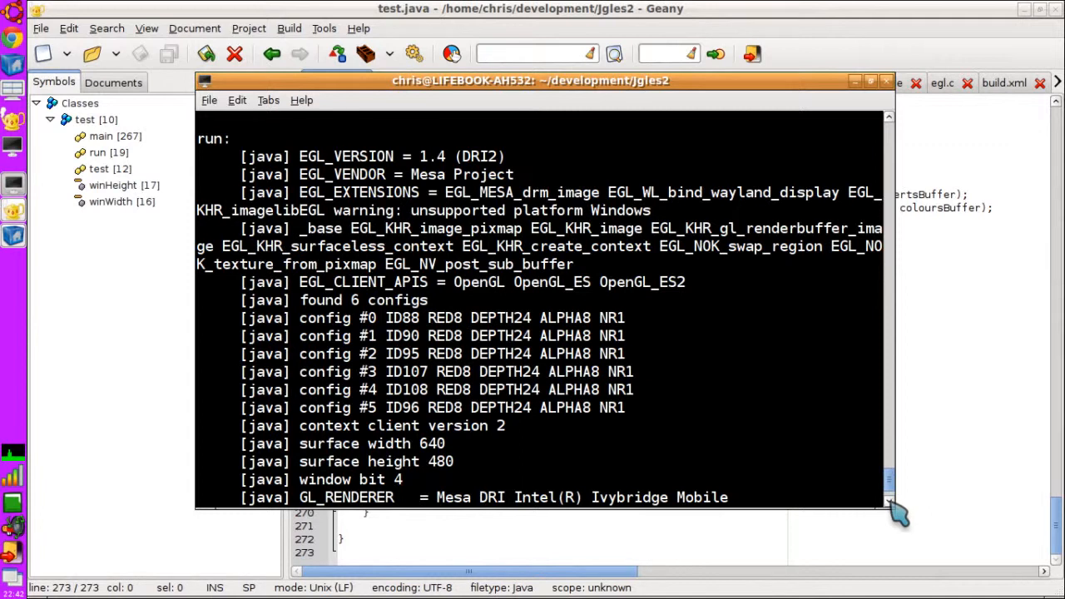
scroll("down", 3)
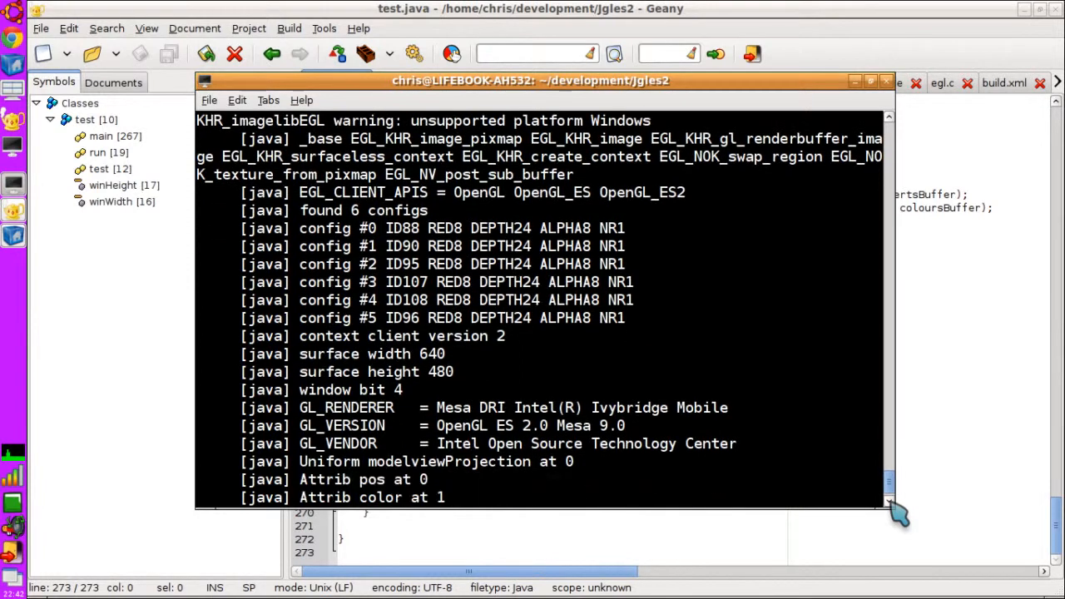
scroll("down", 3)
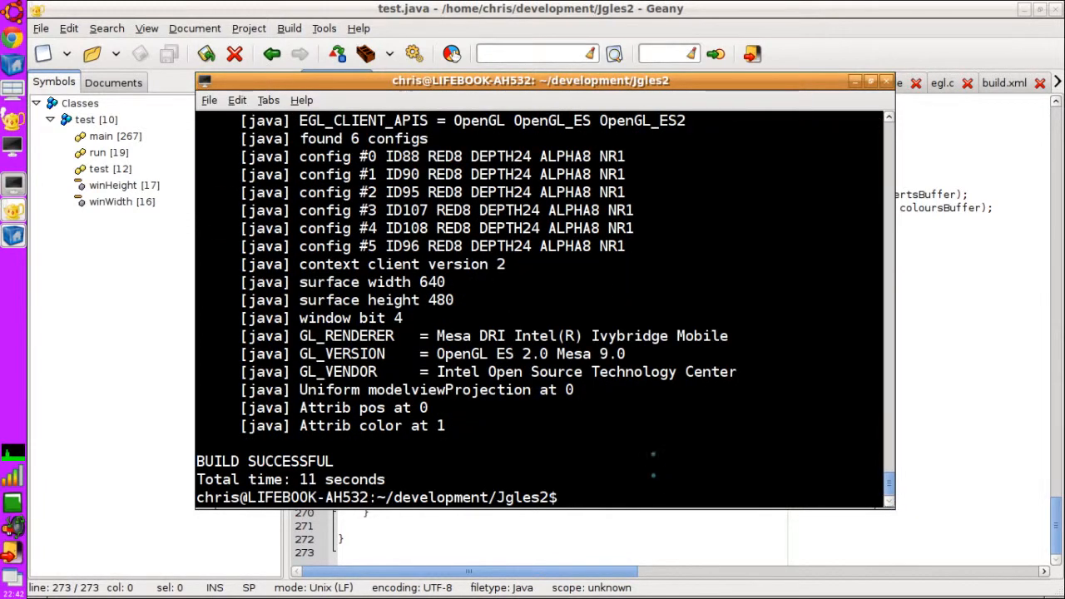
type("ant")
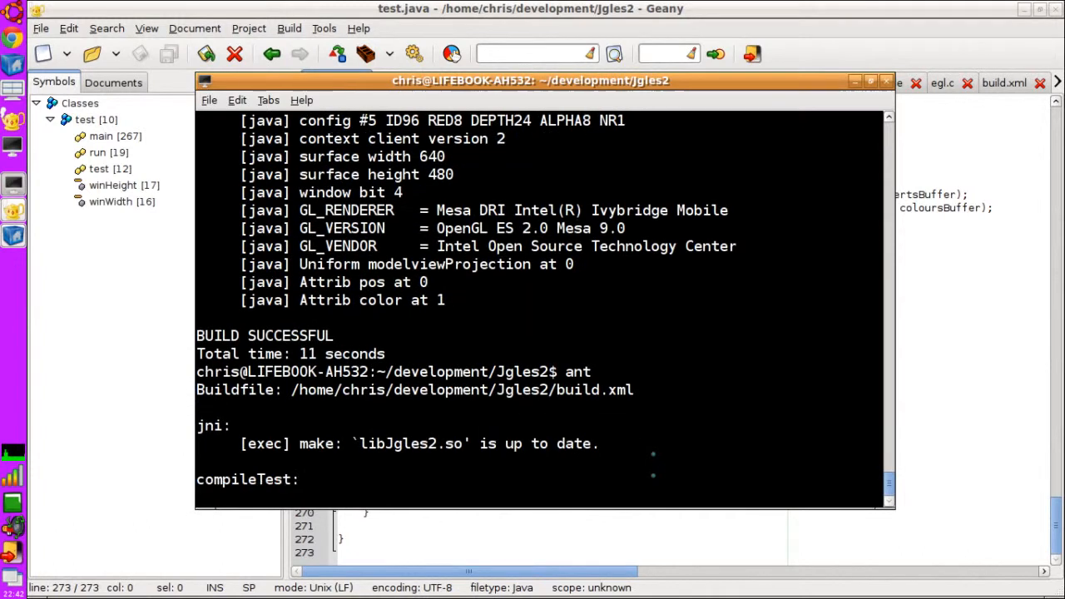